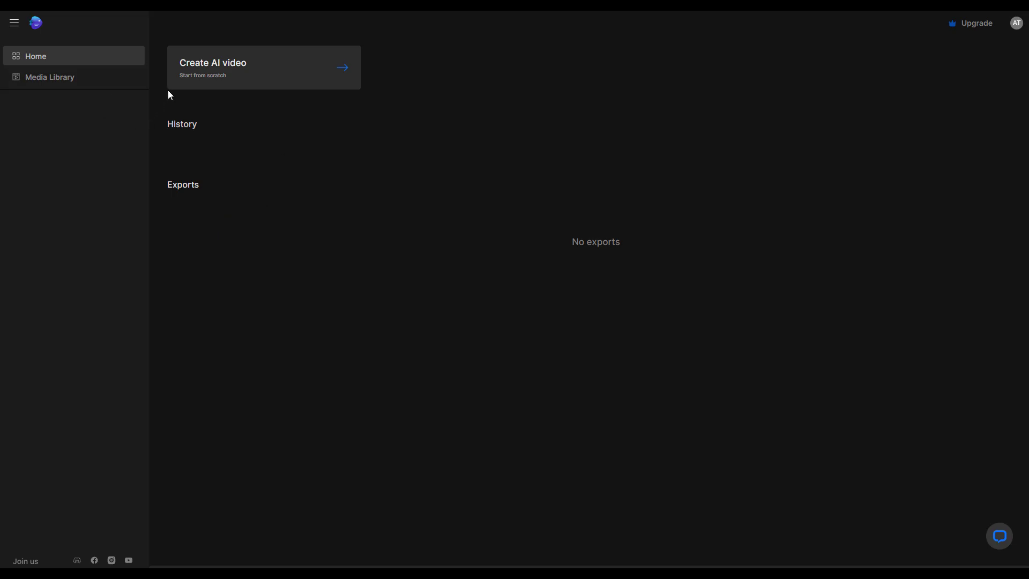
mouse_move(247, 79)
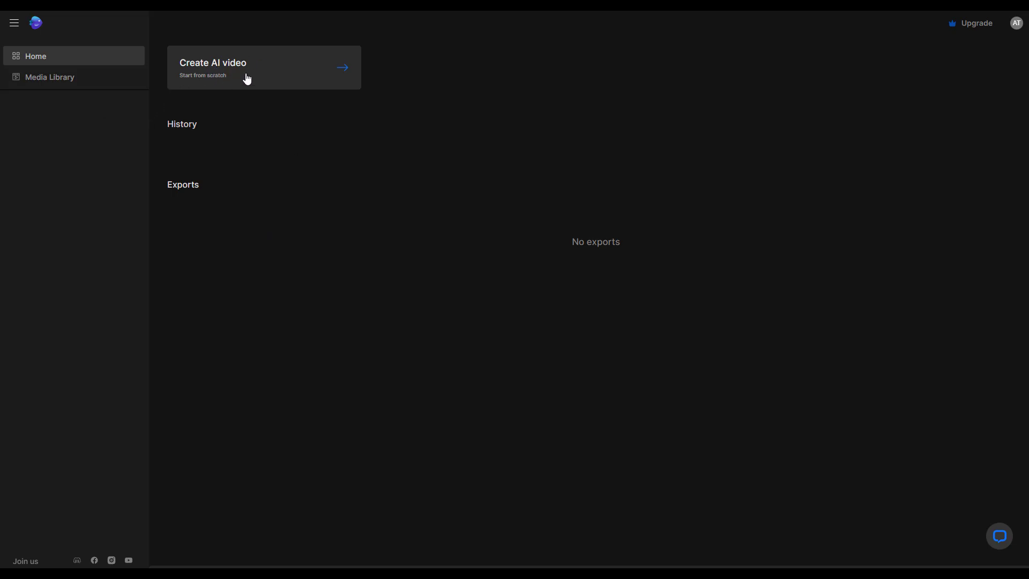
Check the empty media library, then start a new AI video to reach the blank prompt page
click(50, 78)
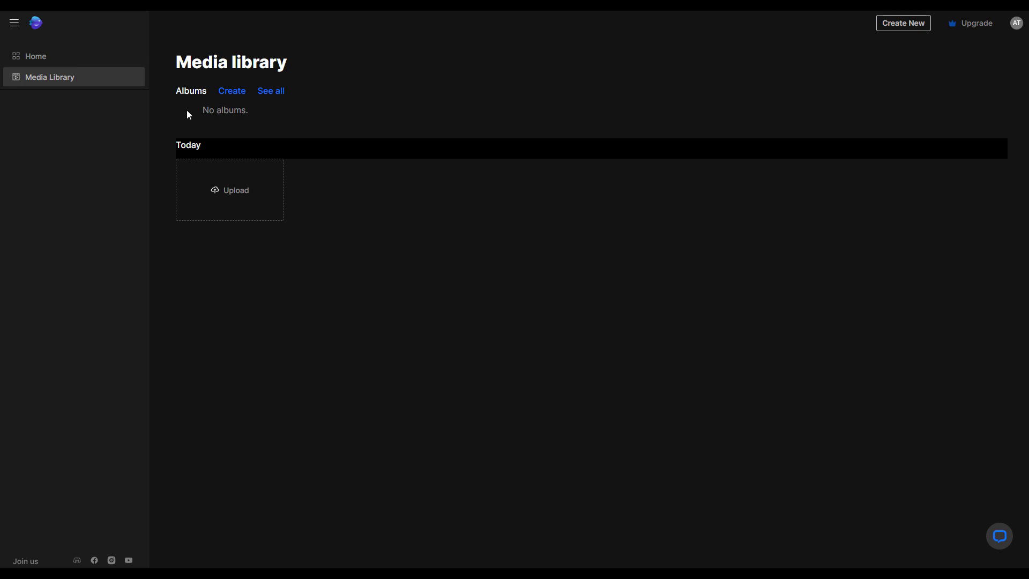
mouse_move(273, 197)
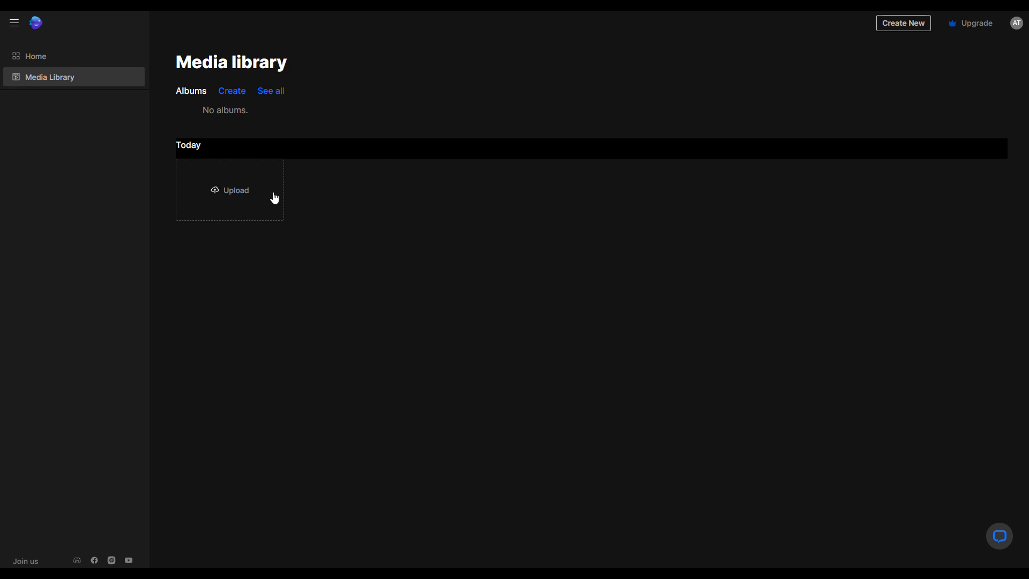
click(35, 56)
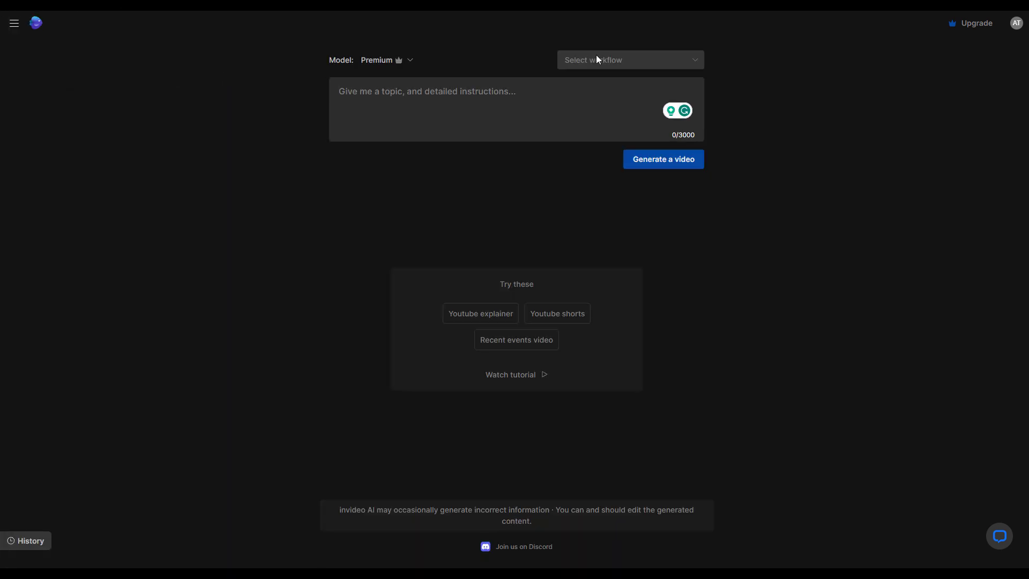
Show the workflow choices: Youtube shorts, Youtube explainer and Recent events video
click(627, 60)
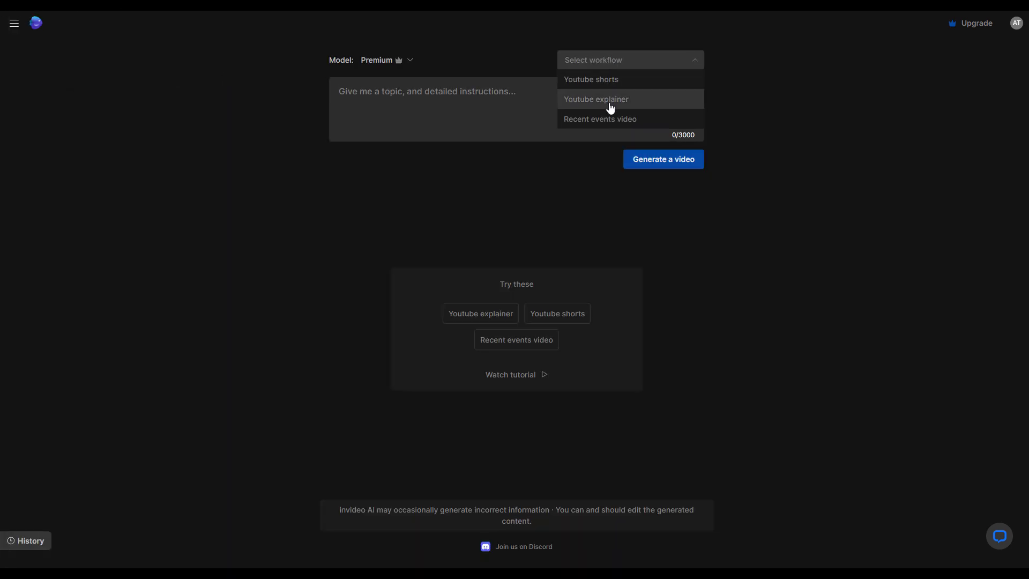
mouse_move(615, 78)
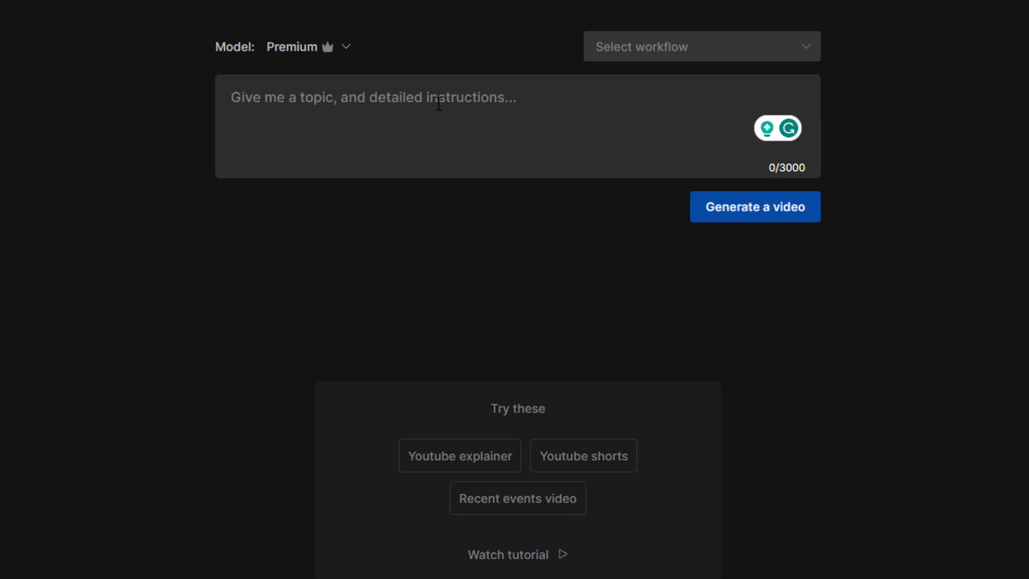
click(701, 46)
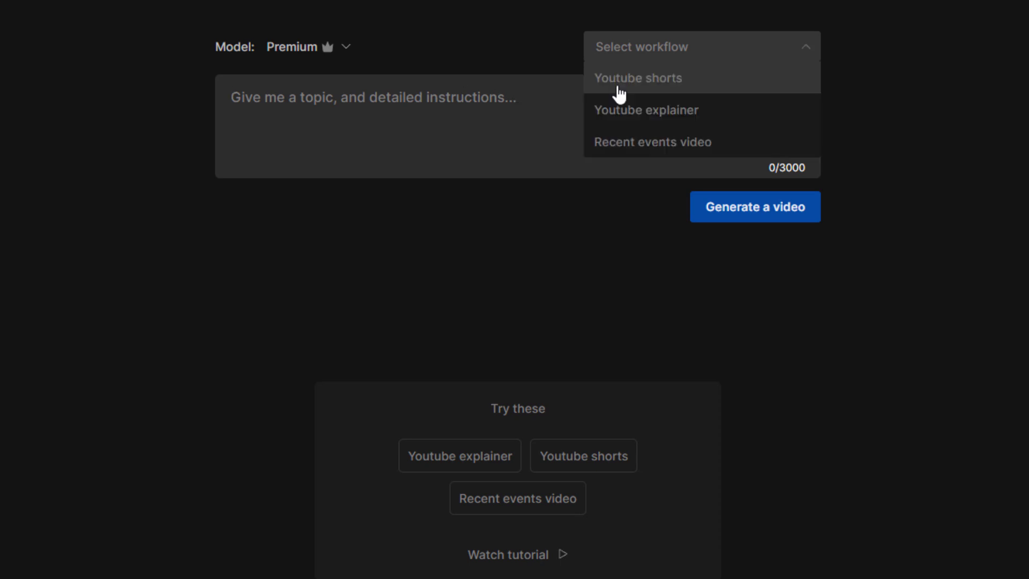
mouse_move(665, 123)
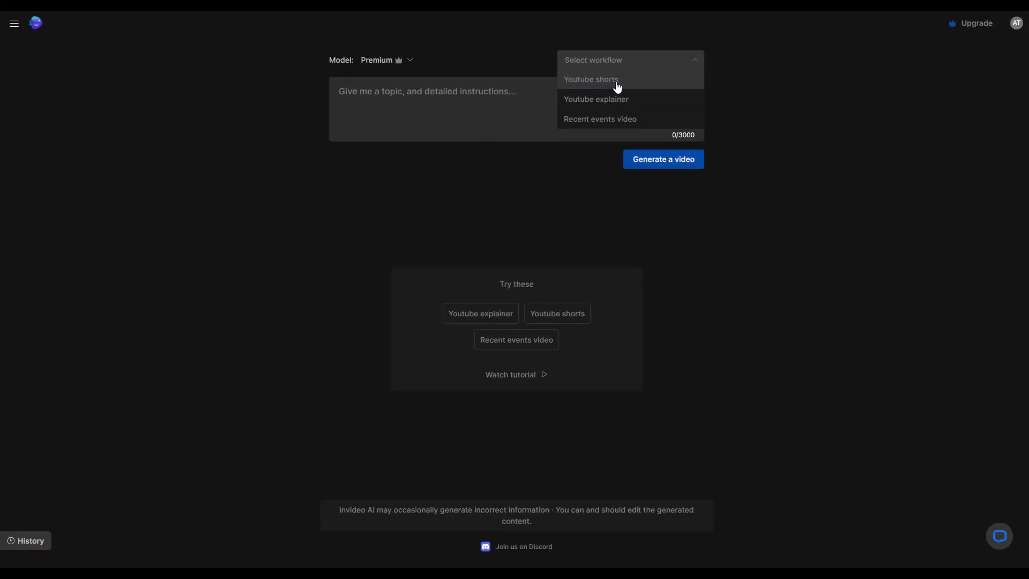
Request a YouTube short on 'common myths and misconceptions about the internet' with a male narrator and subtitles, and continue
click(590, 79)
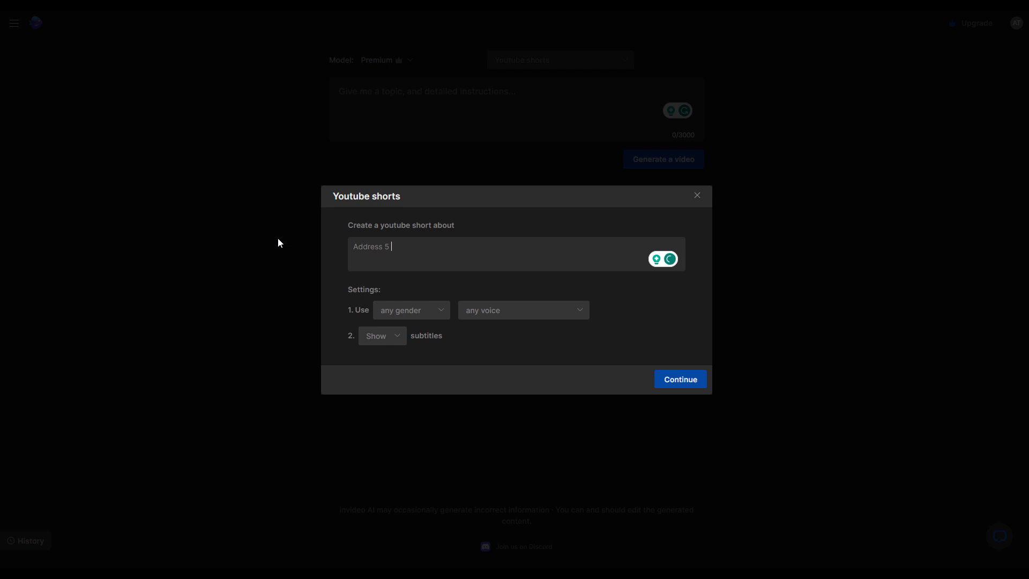
text(common myths and misconceptions about the internet)
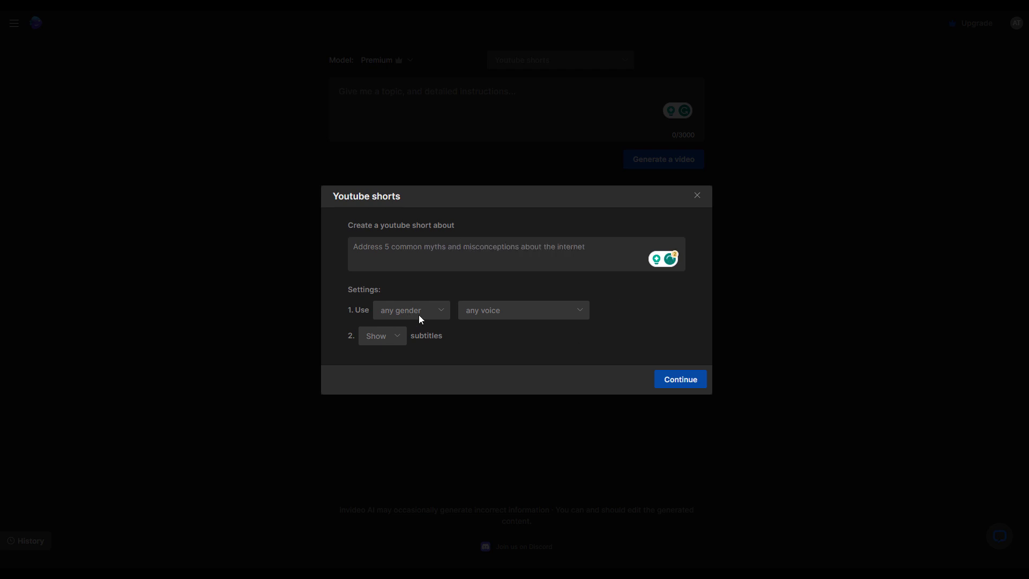
click(411, 310)
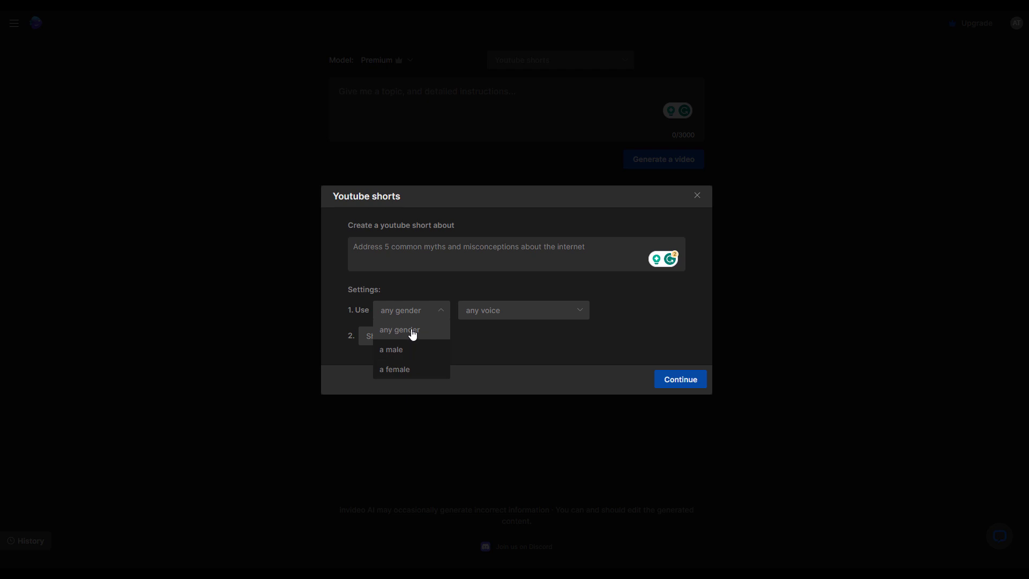
mouse_move(399, 350)
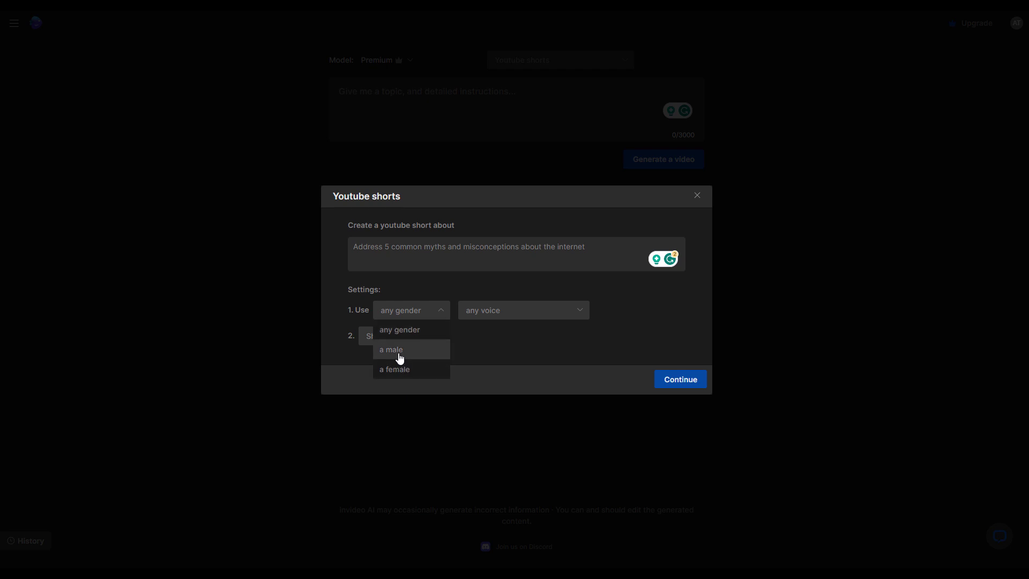
click(390, 349)
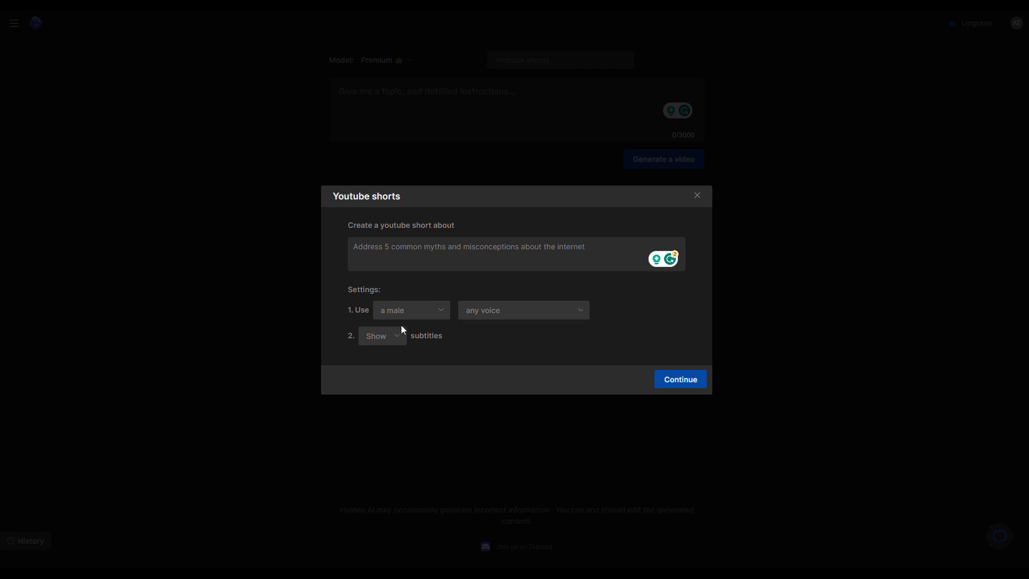
click(411, 310)
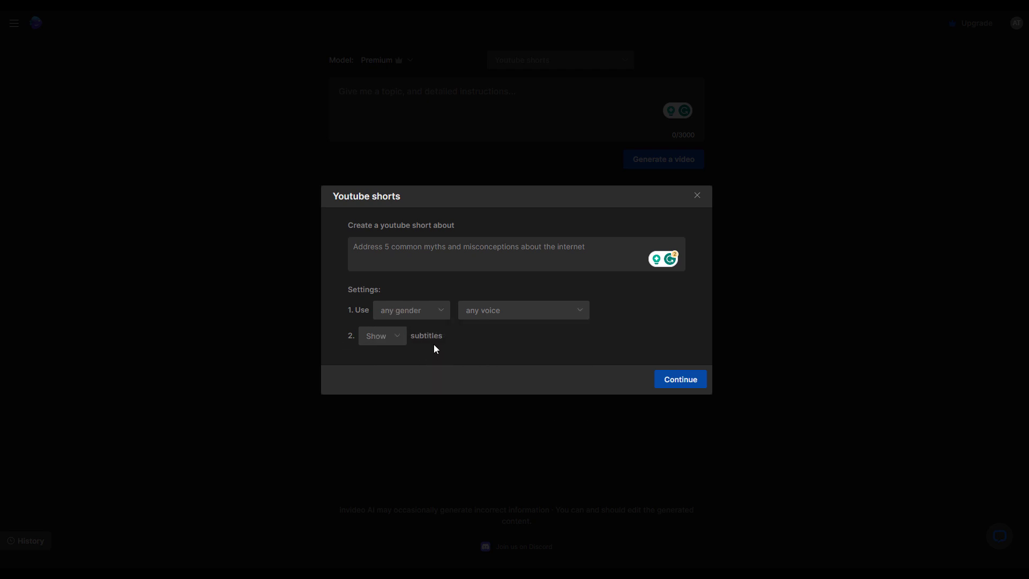
mouse_move(457, 346)
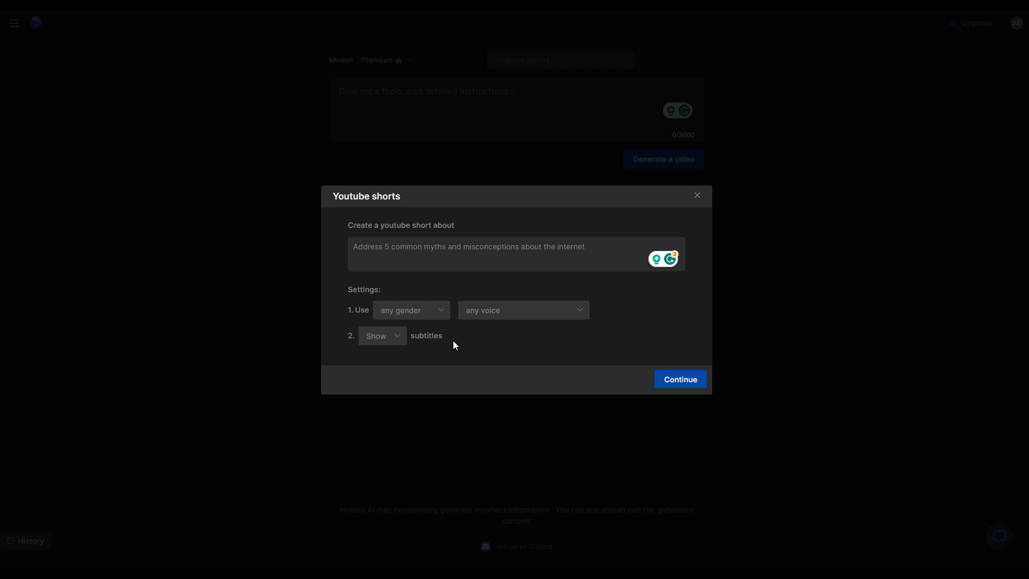
mouse_move(679, 379)
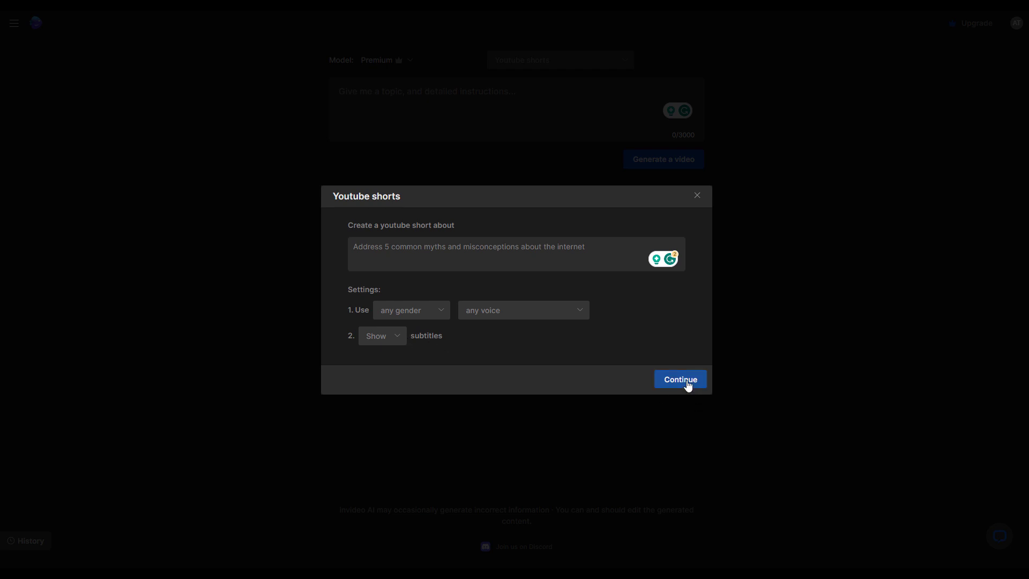
click(680, 380)
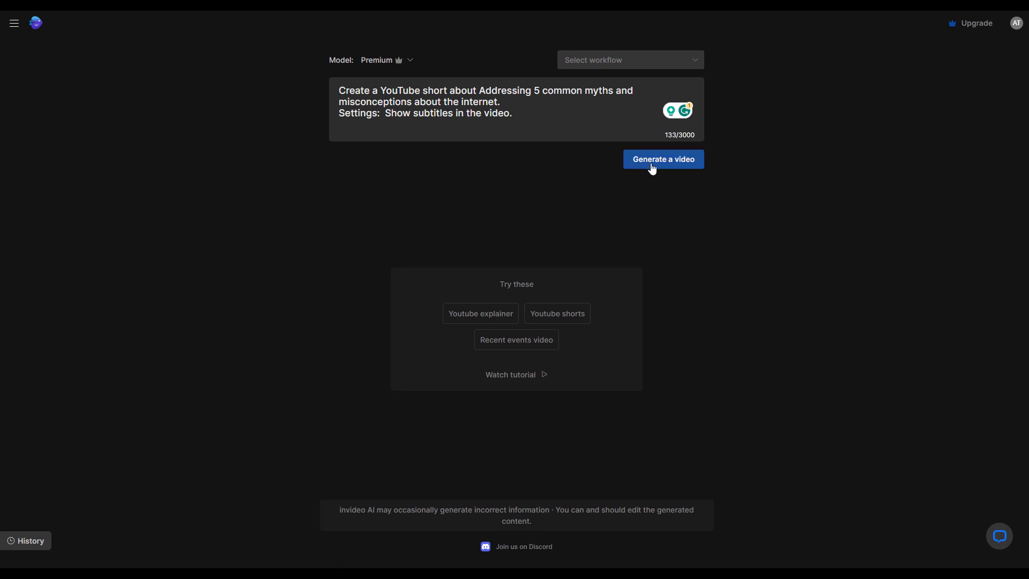
Generate the video and accept internet users, minimalist modern style and YouTube Shorts as its settings
click(663, 158)
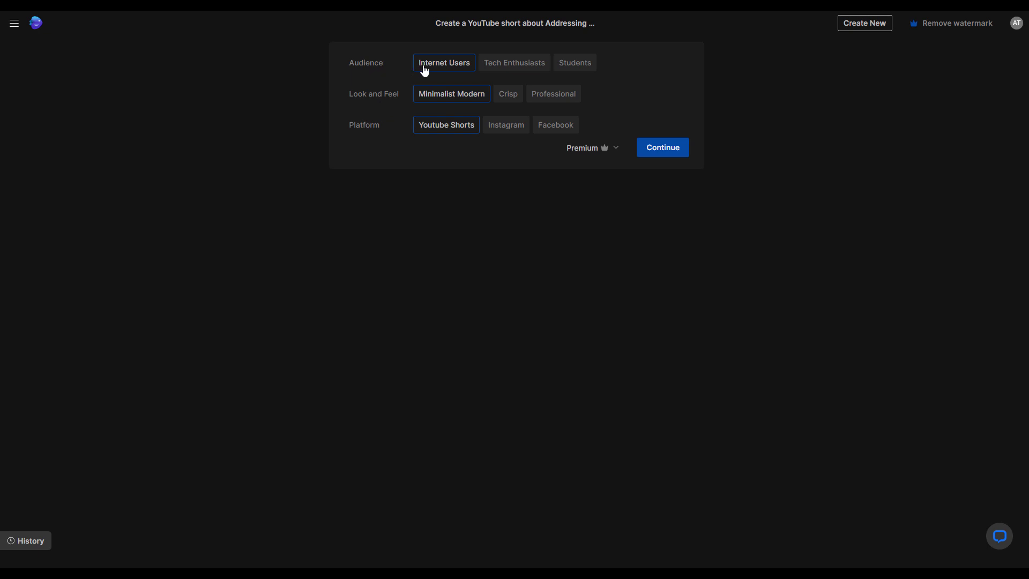
mouse_move(451, 69)
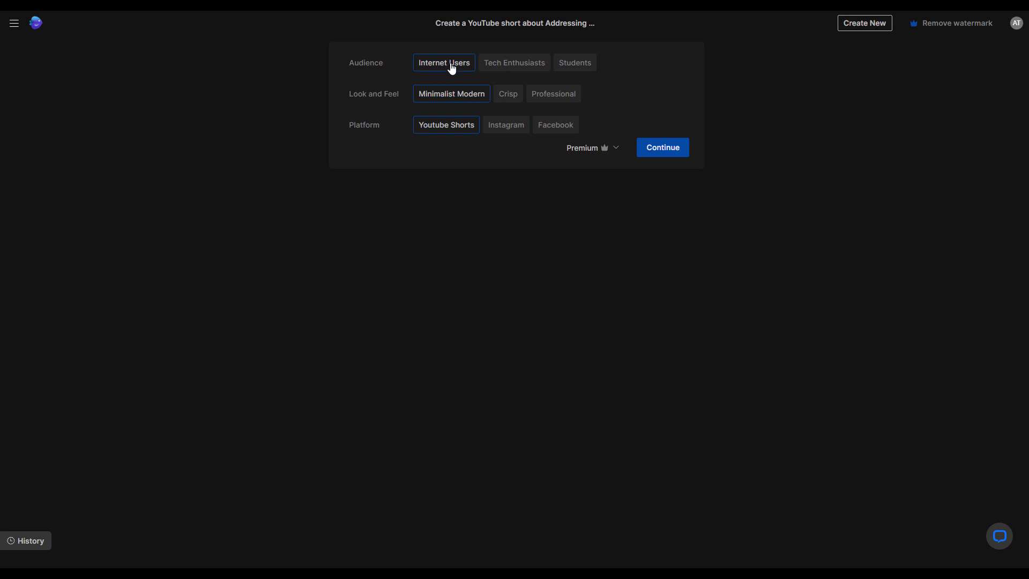
mouse_move(426, 110)
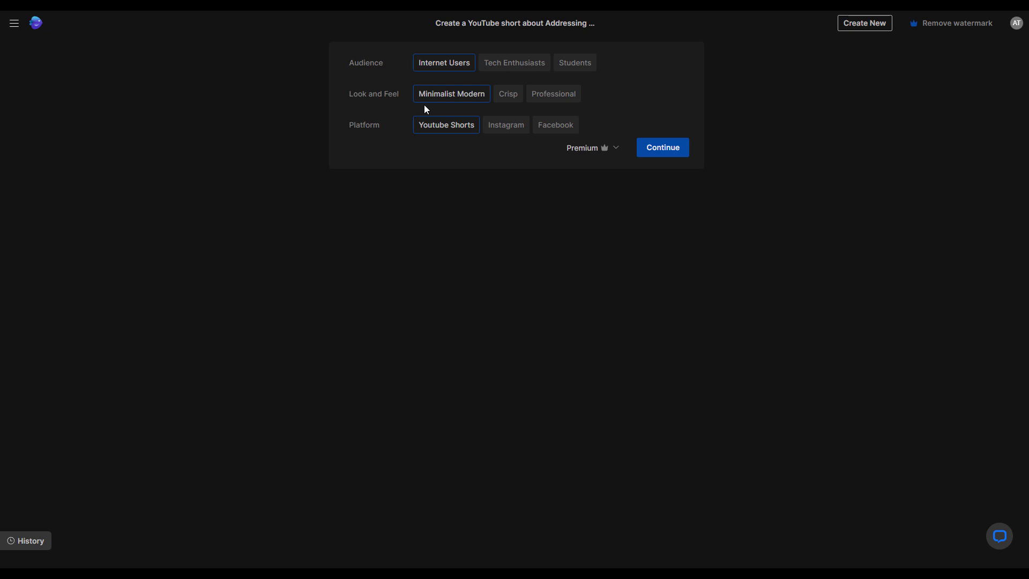
mouse_move(379, 135)
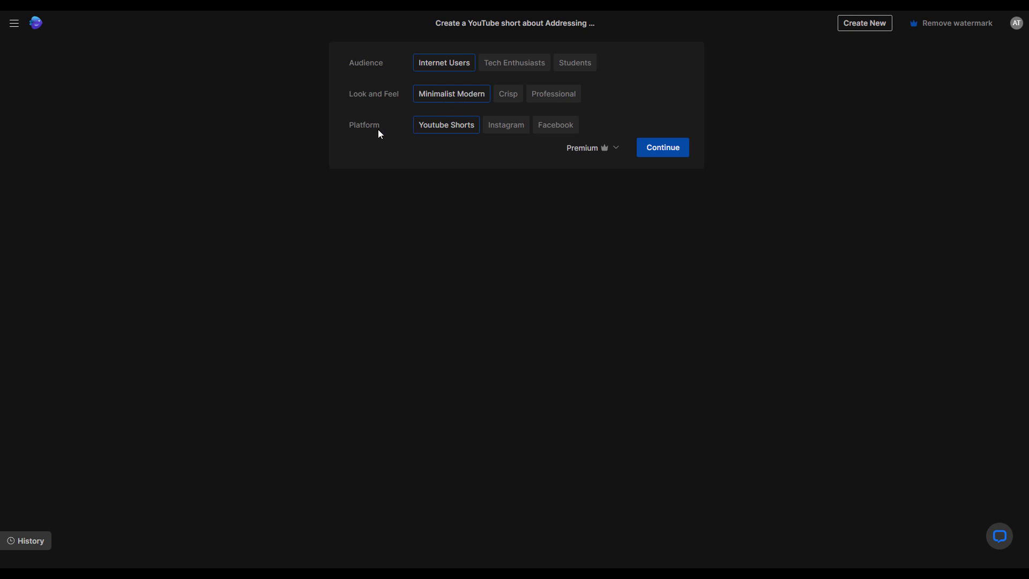
mouse_move(443, 129)
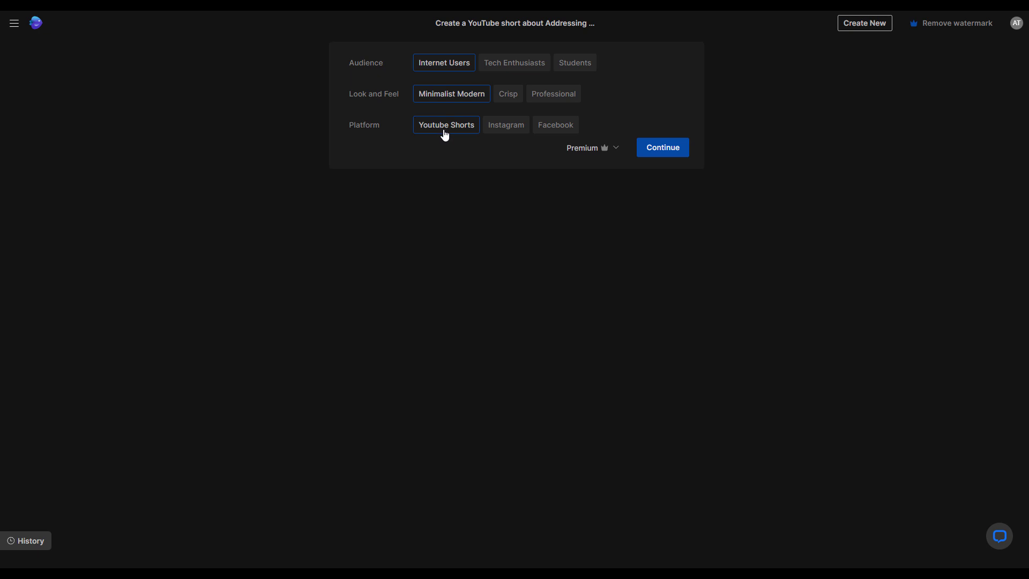
mouse_move(460, 134)
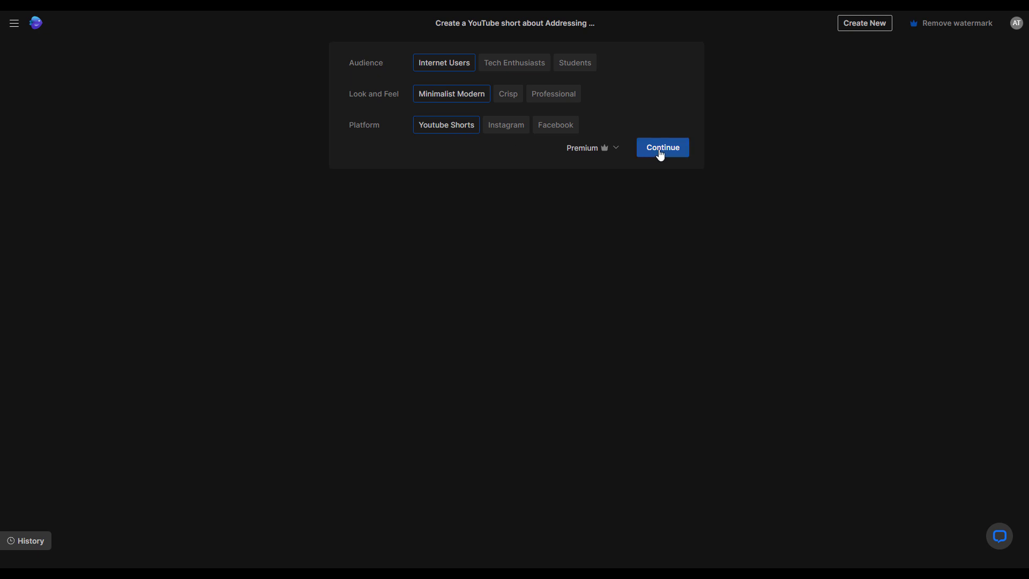
click(661, 147)
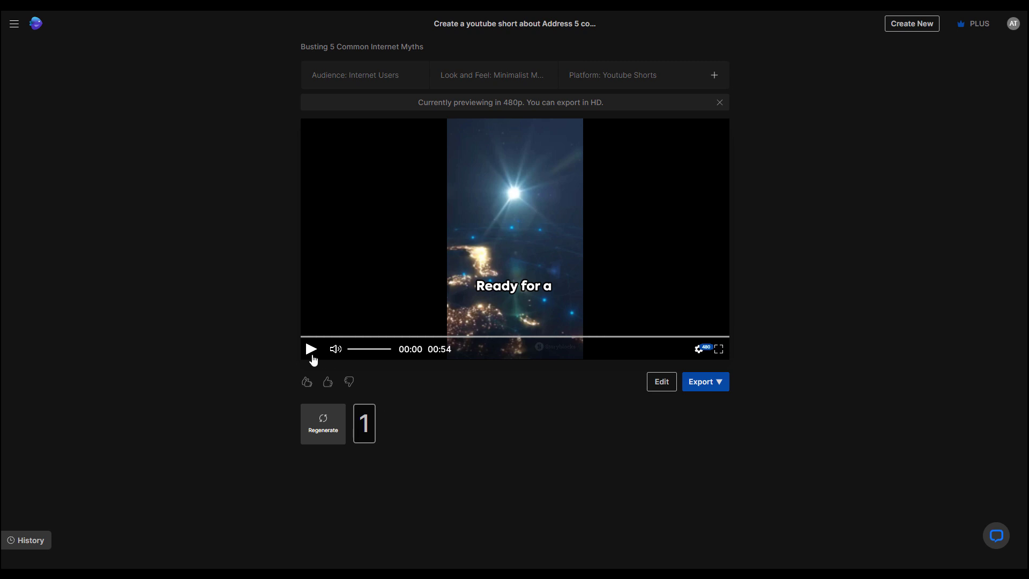
Play the 54-second 'Busting 5 Common Internet Myths' preview
click(311, 348)
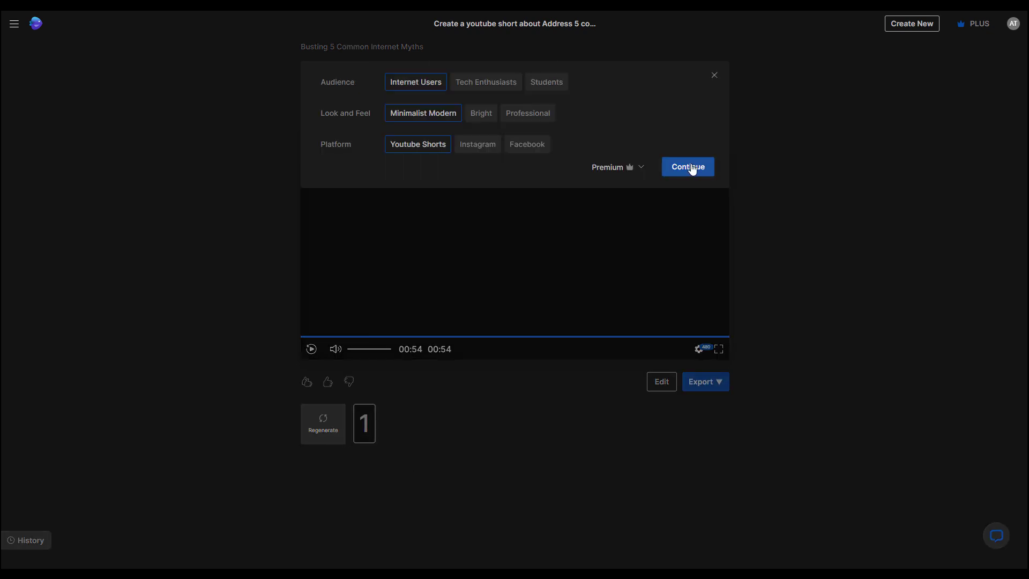
Regenerate a second version, then a third version aimed at Students with a Professional look
click(687, 166)
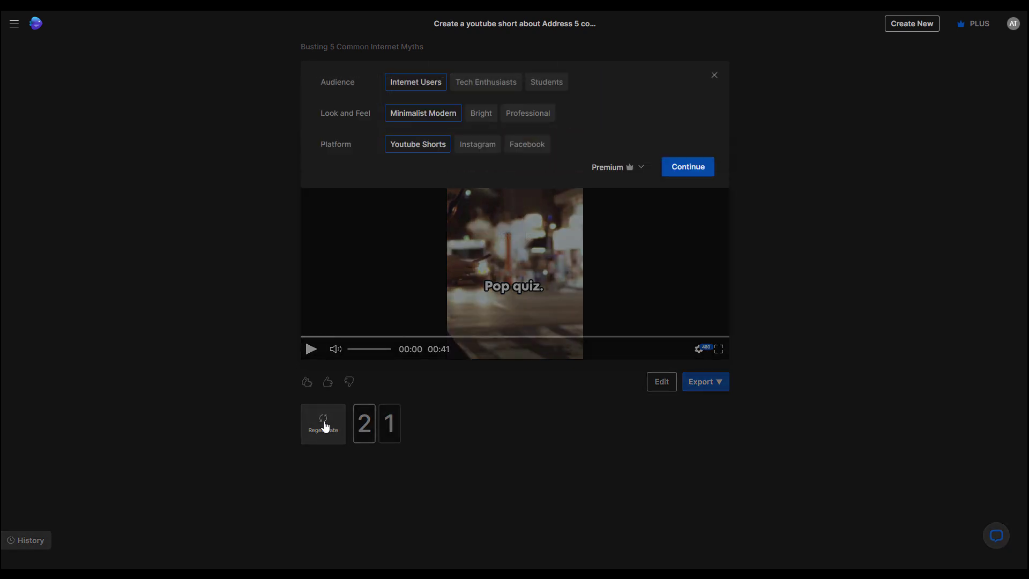
mouse_move(393, 527)
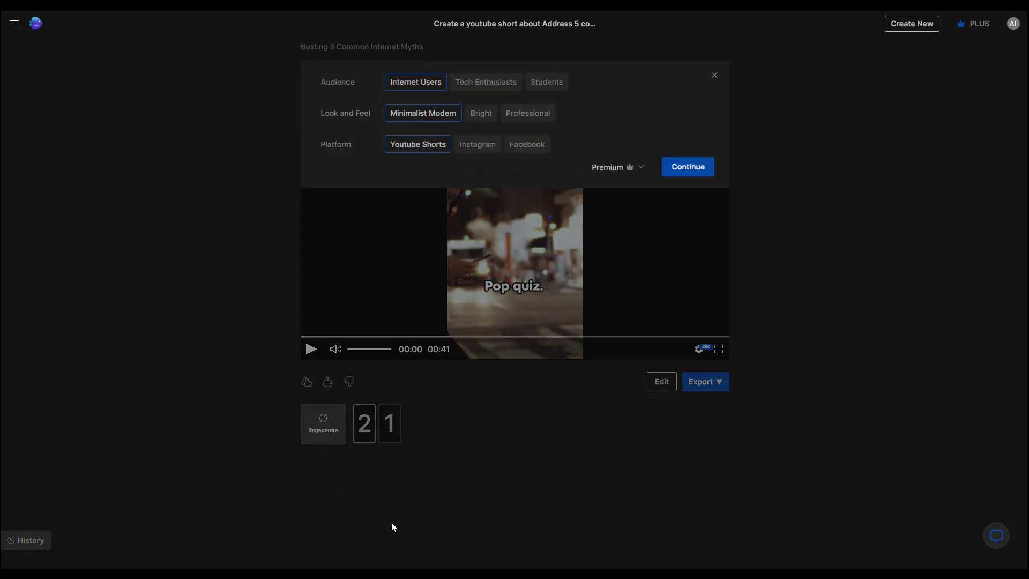
mouse_move(546, 83)
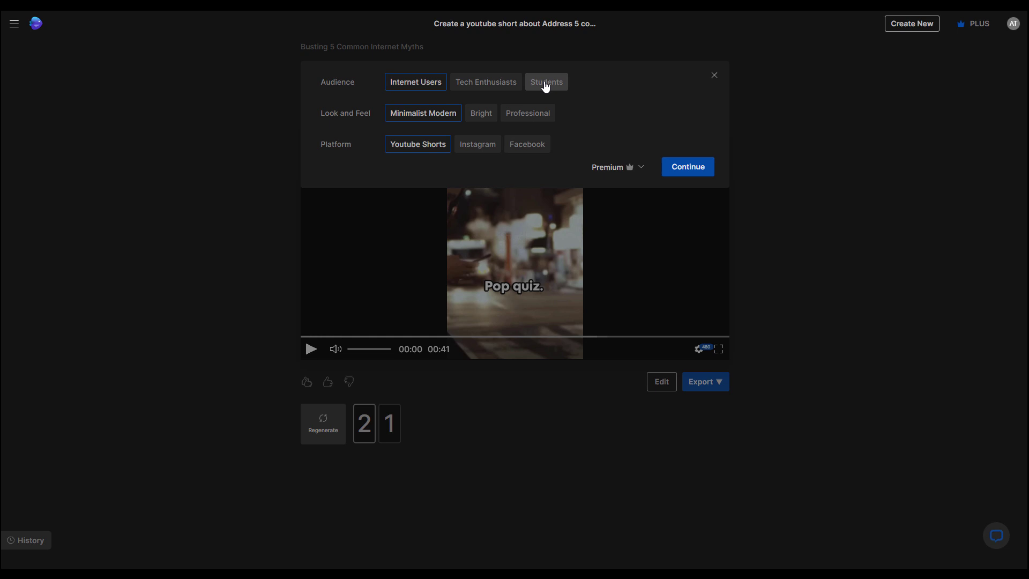
click(528, 113)
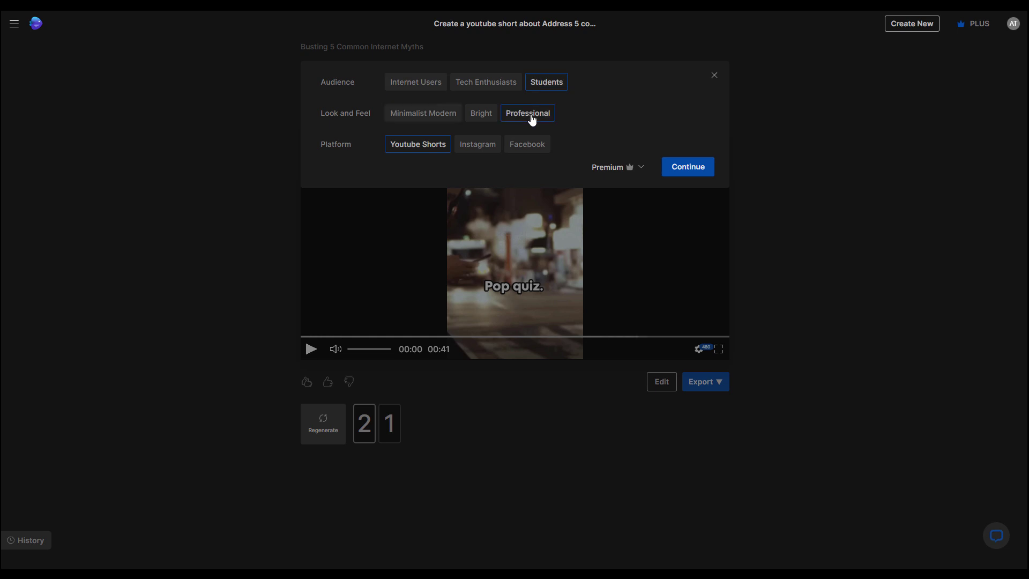
click(686, 166)
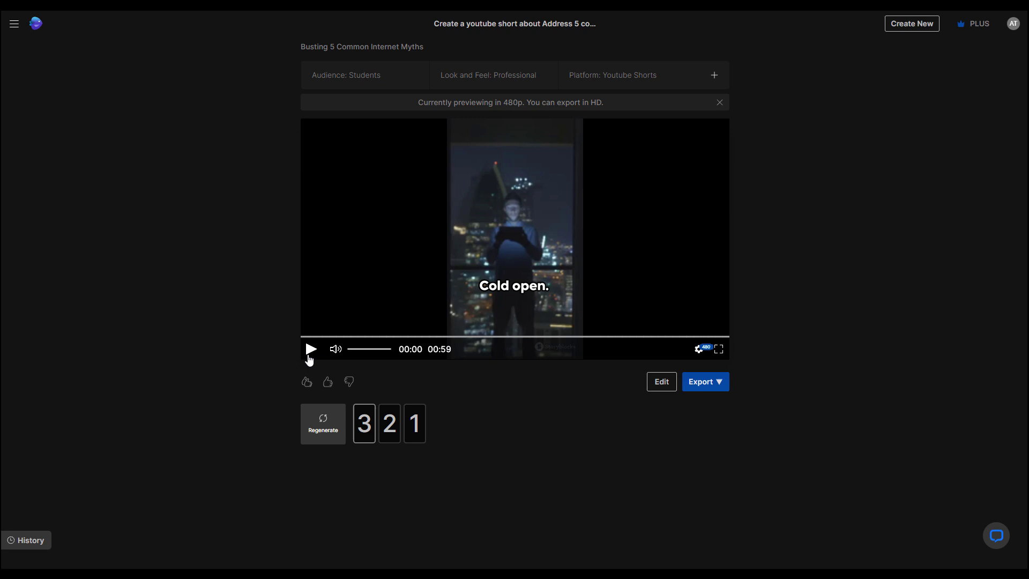
Preview the 41-, 54- and 59-second versions in turn and finish with version 3 for Students loaded
click(311, 348)
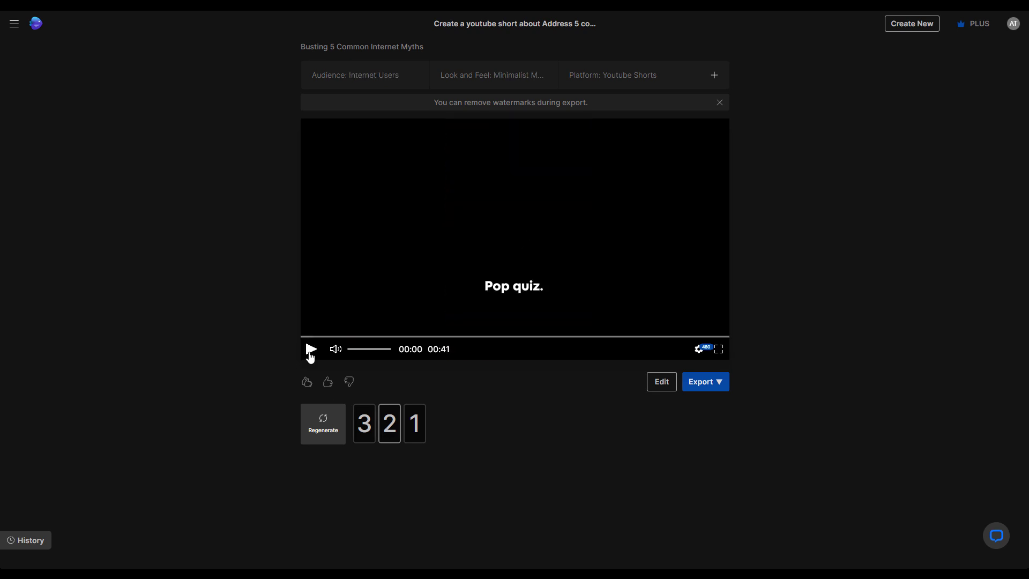
click(311, 350)
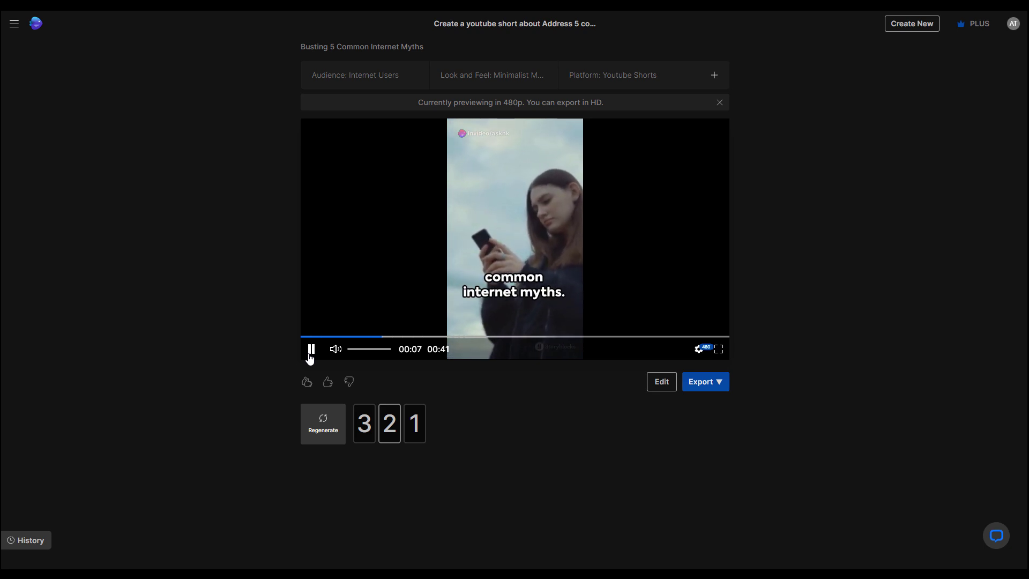
click(311, 349)
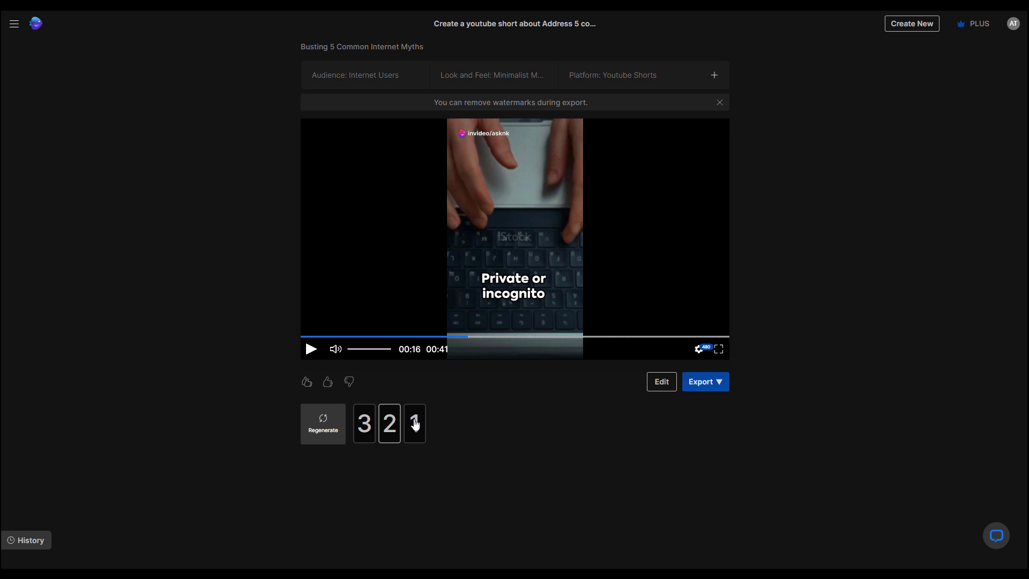
click(413, 424)
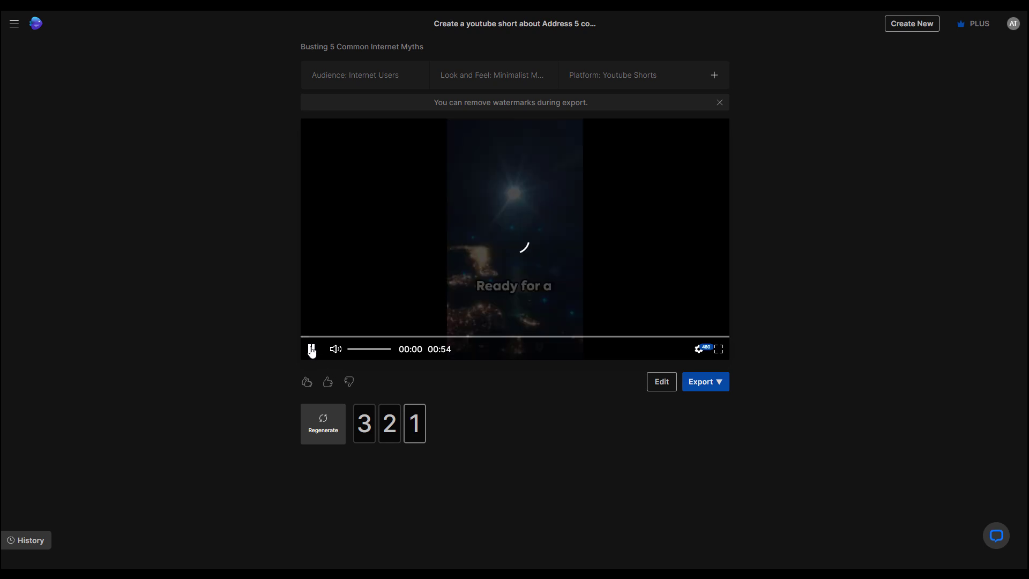
click(311, 349)
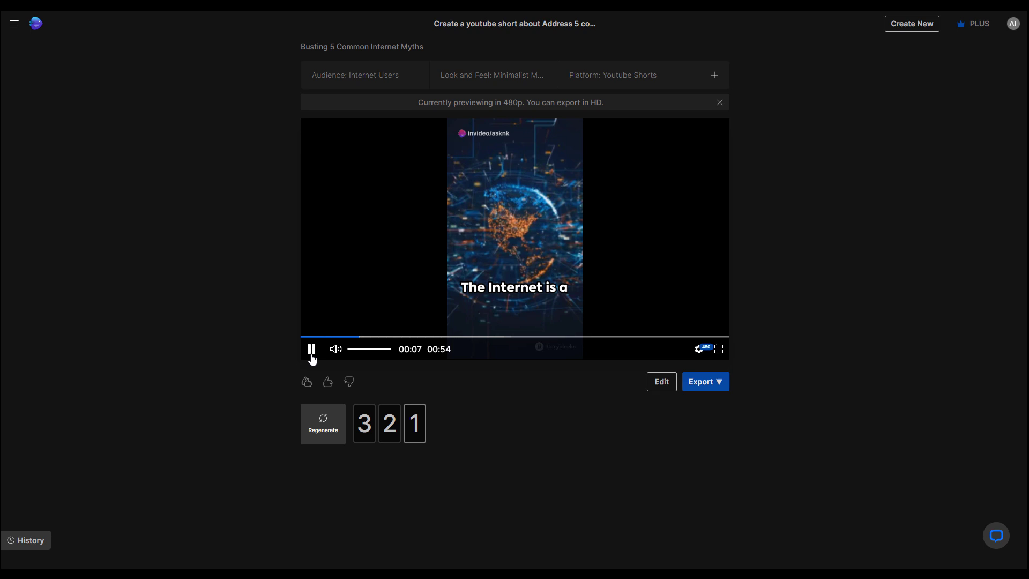
click(414, 424)
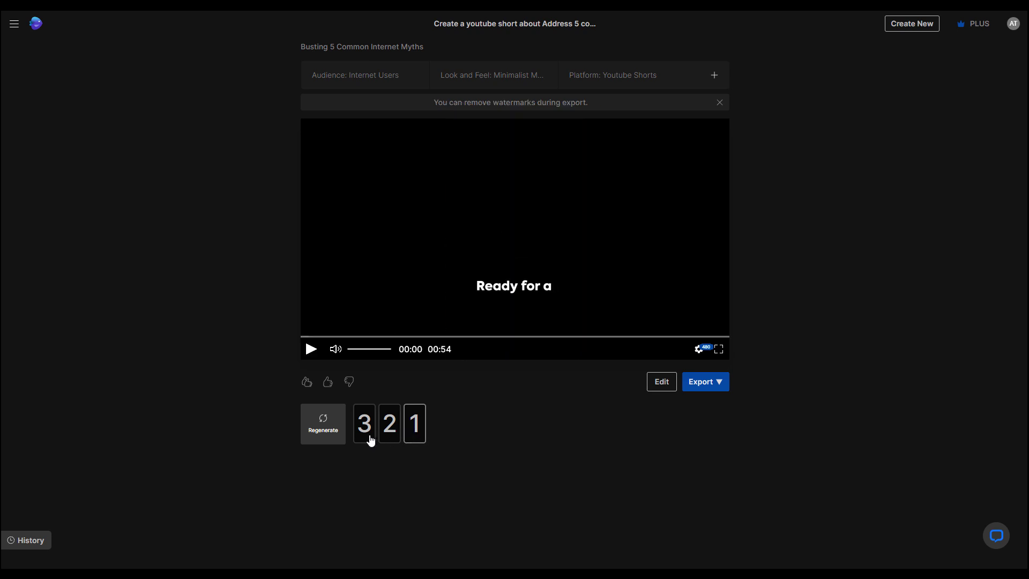
click(389, 424)
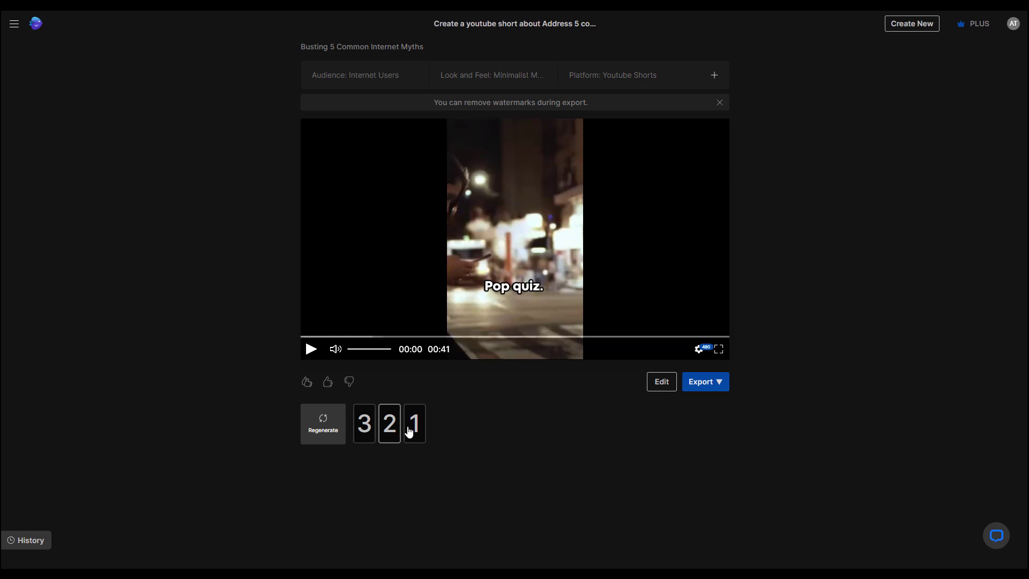
click(363, 424)
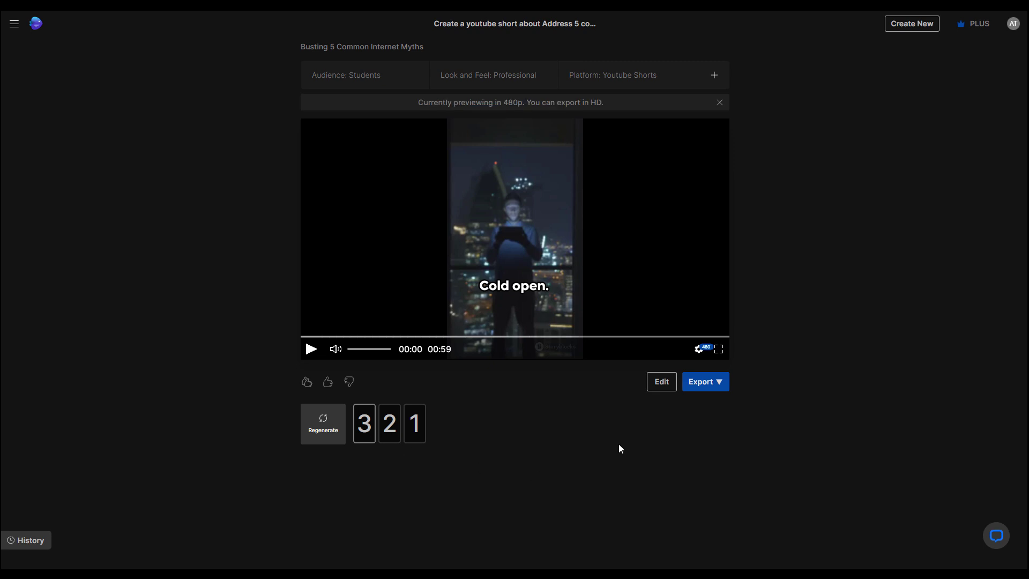
Reach the Edit media editor showing Scene 1's clips and script for the 59-second version
click(661, 382)
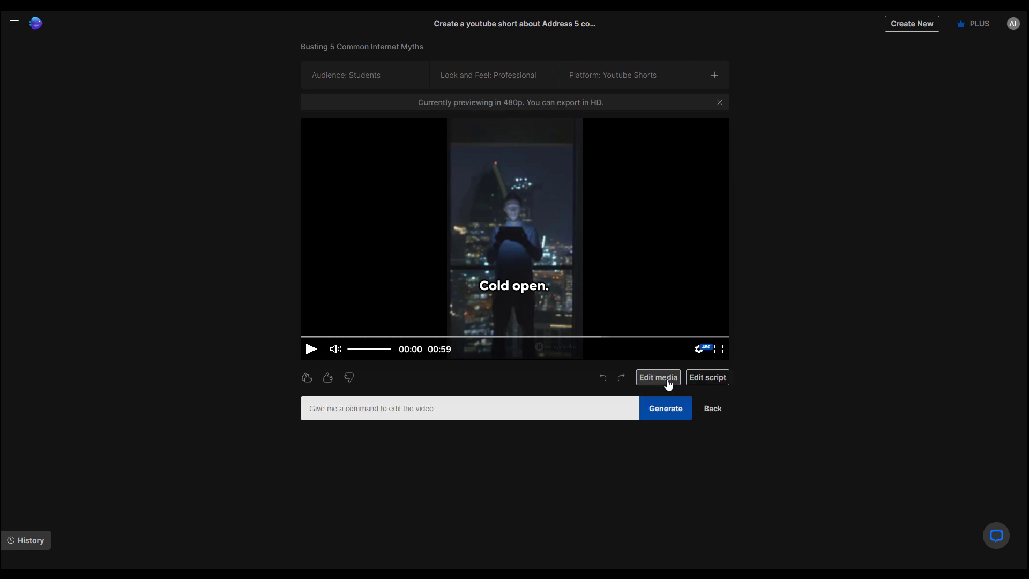
click(469, 408)
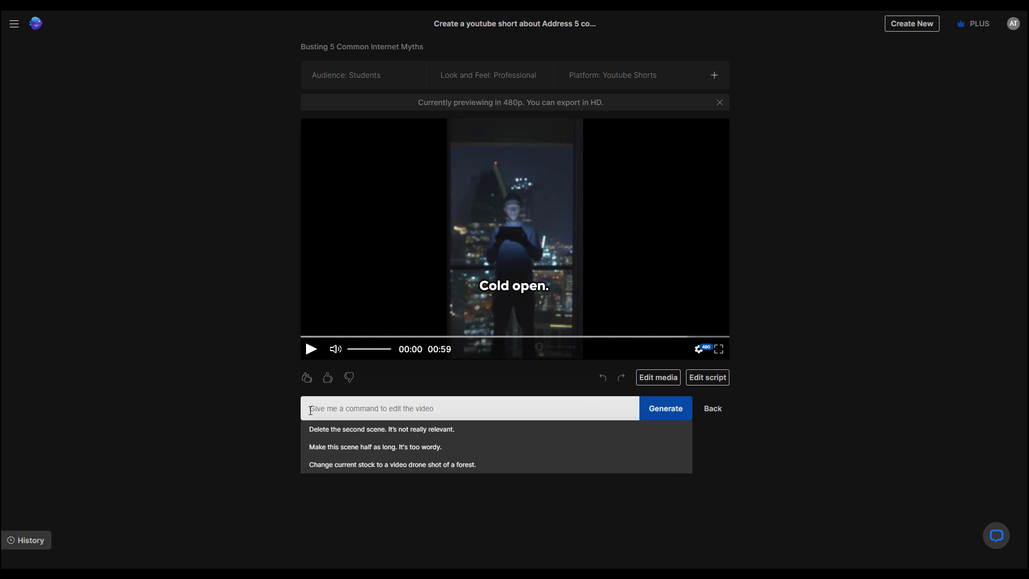
mouse_move(496, 414)
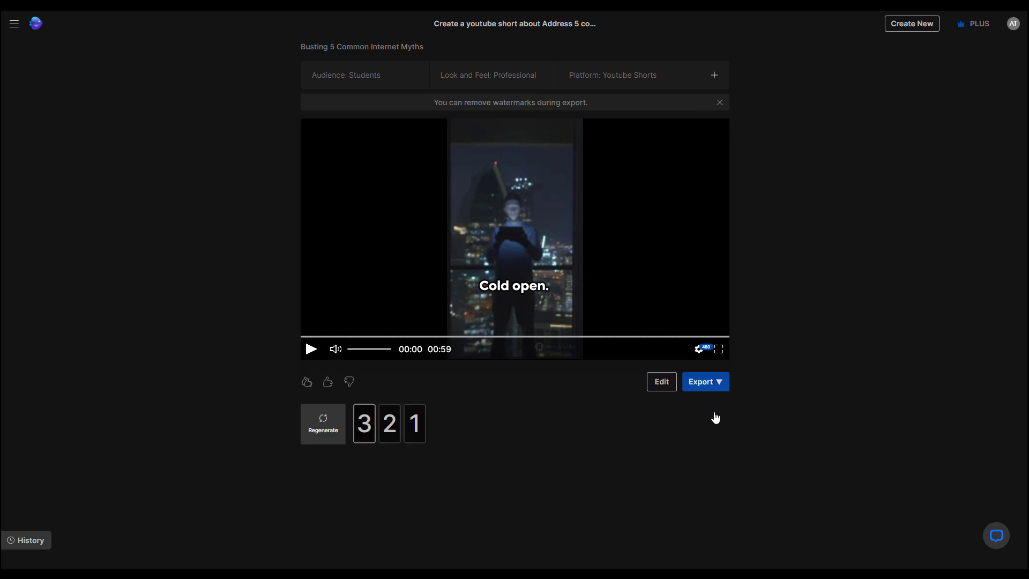
click(661, 382)
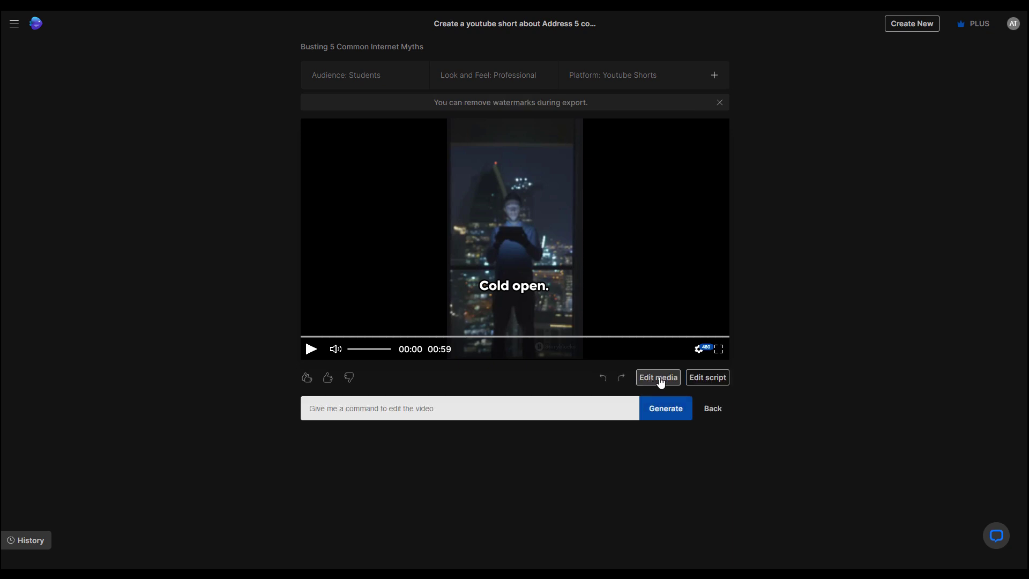
click(658, 378)
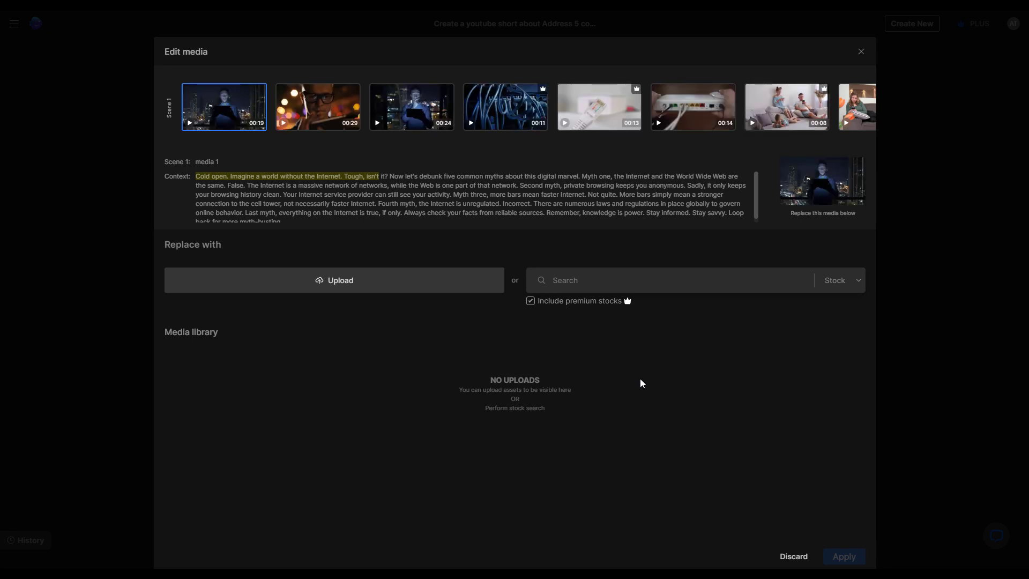
Replace a Scene 1 clip with the glowing digital 'internet' stock video and apply the change
text(internet)
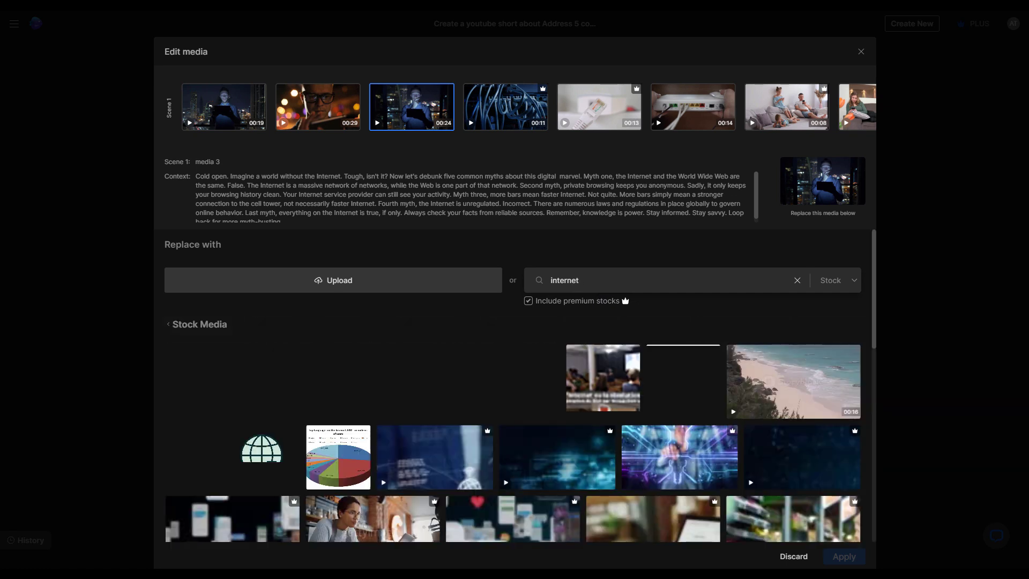
click(679, 457)
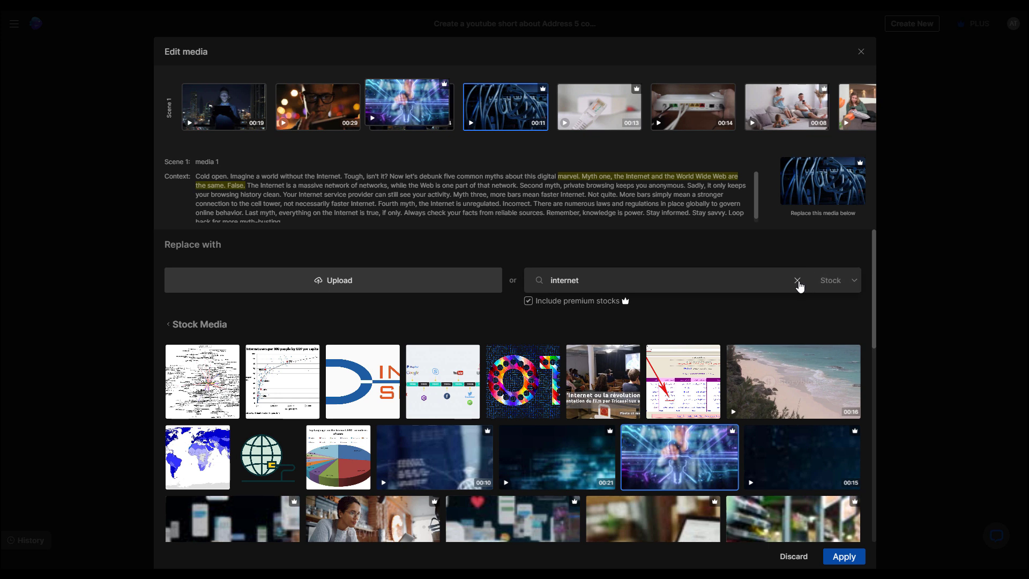
click(796, 280)
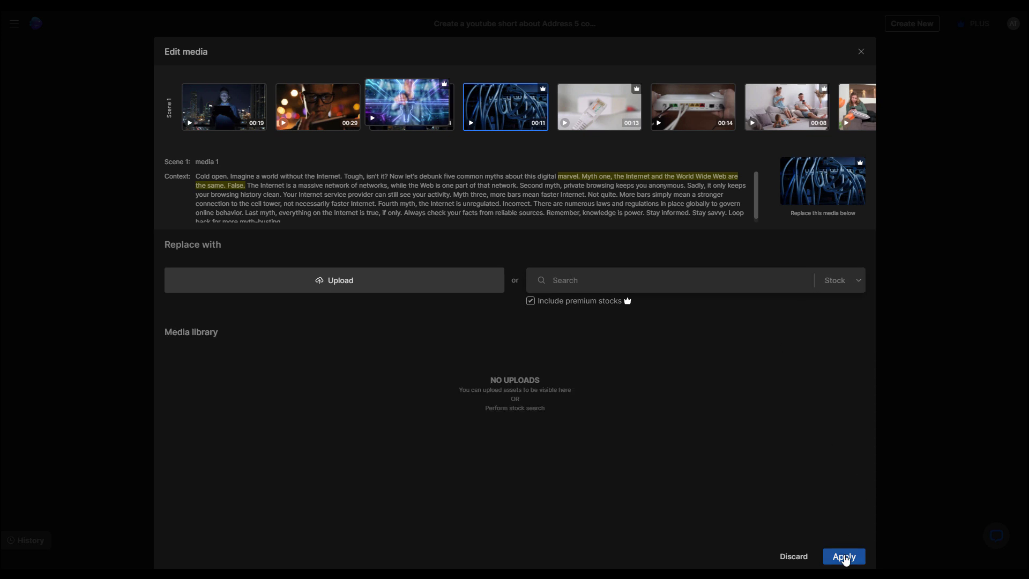
click(843, 556)
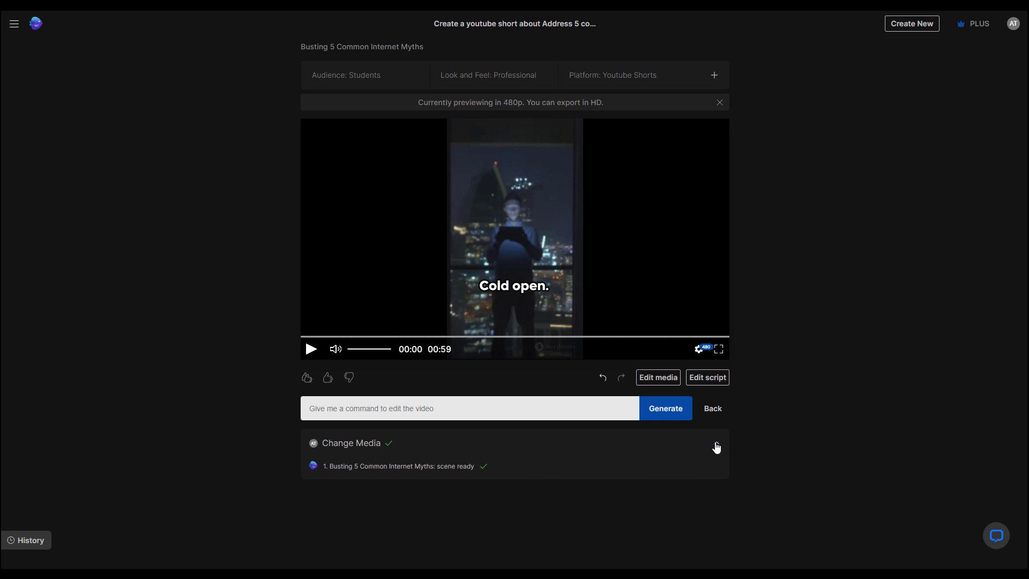
click(707, 377)
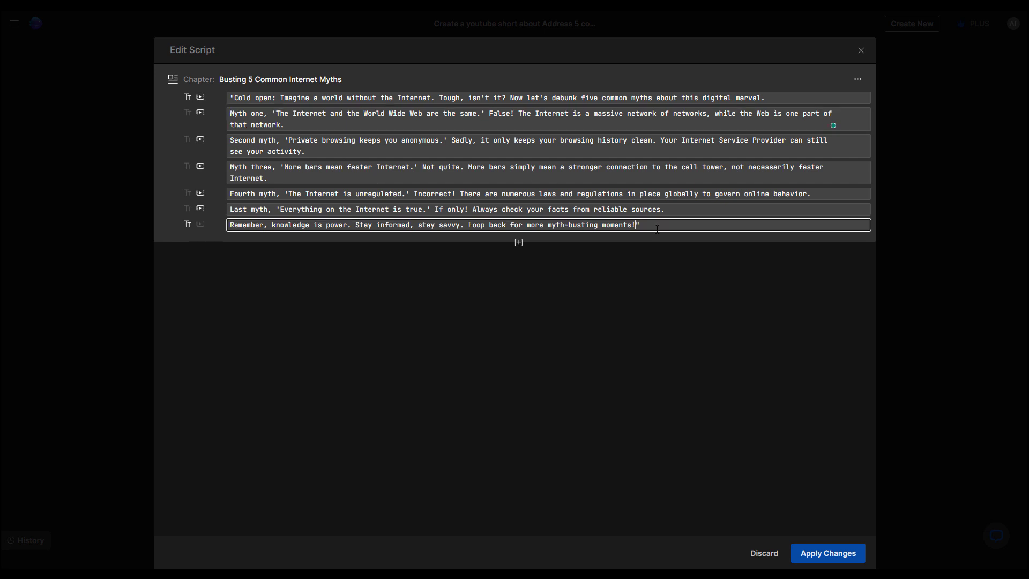
key(Backspace)
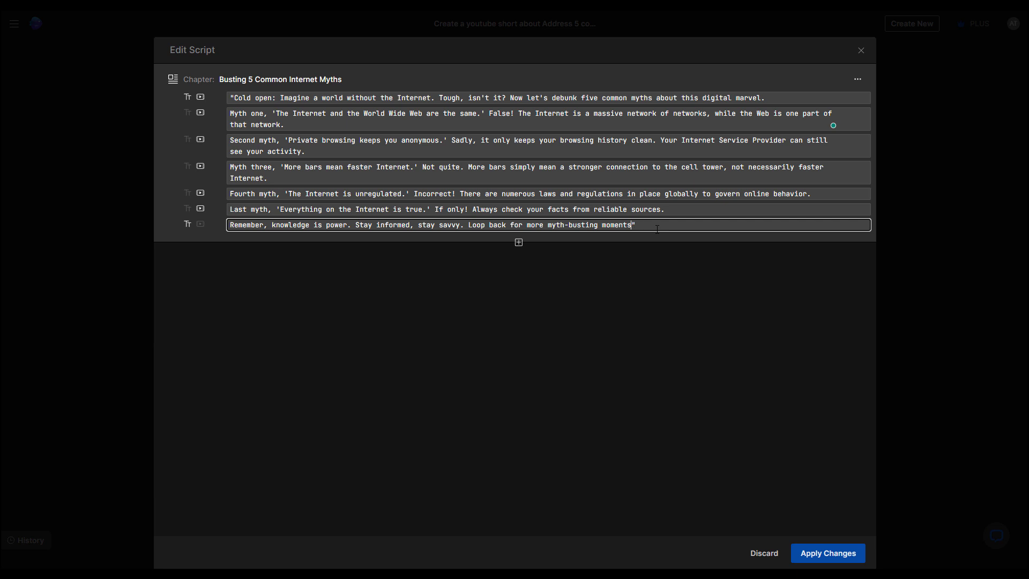
text(!!!)
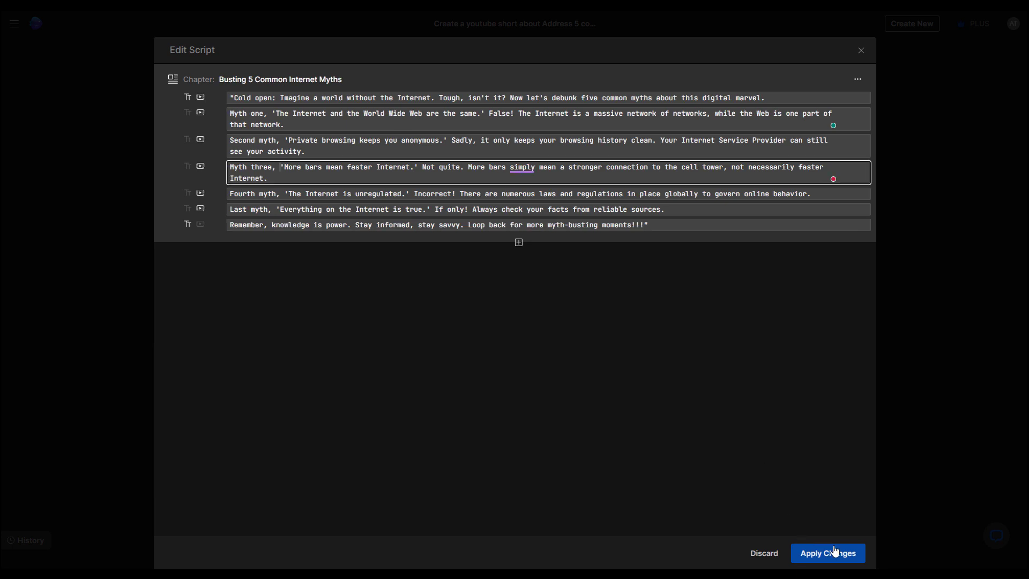
click(762, 554)
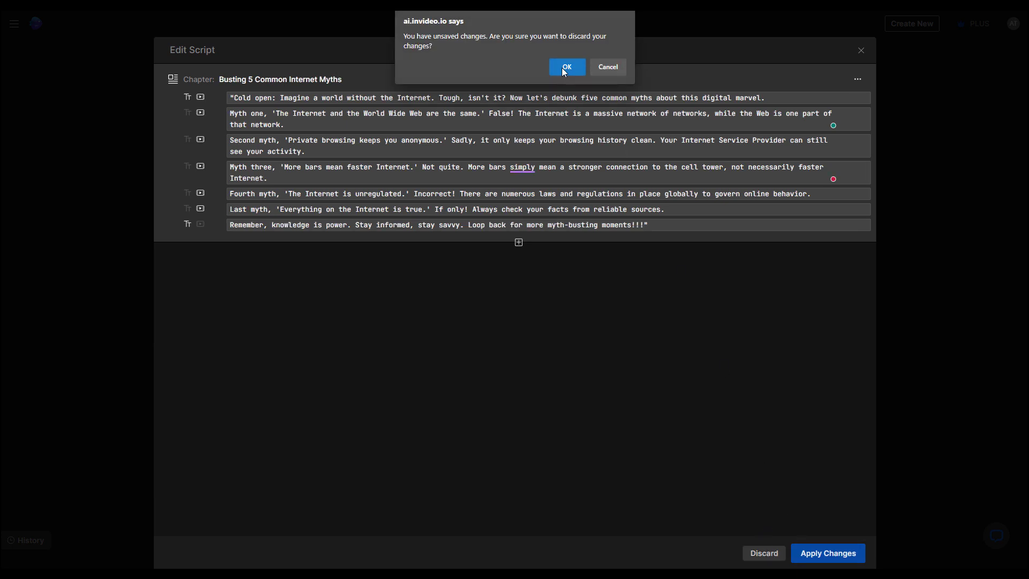
click(566, 66)
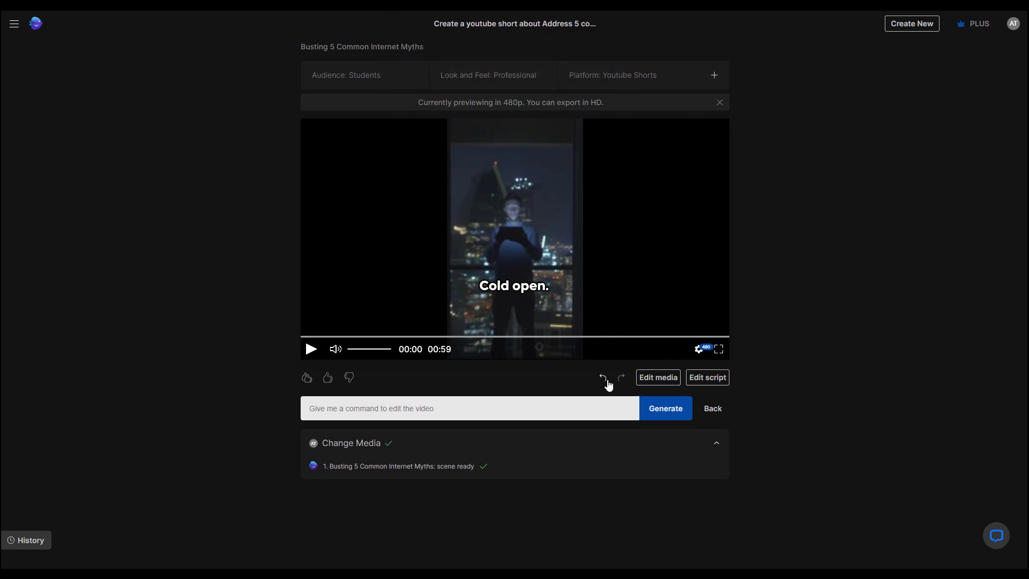
Leave editing and show the export choices: Export project to timeline or Export video
click(706, 382)
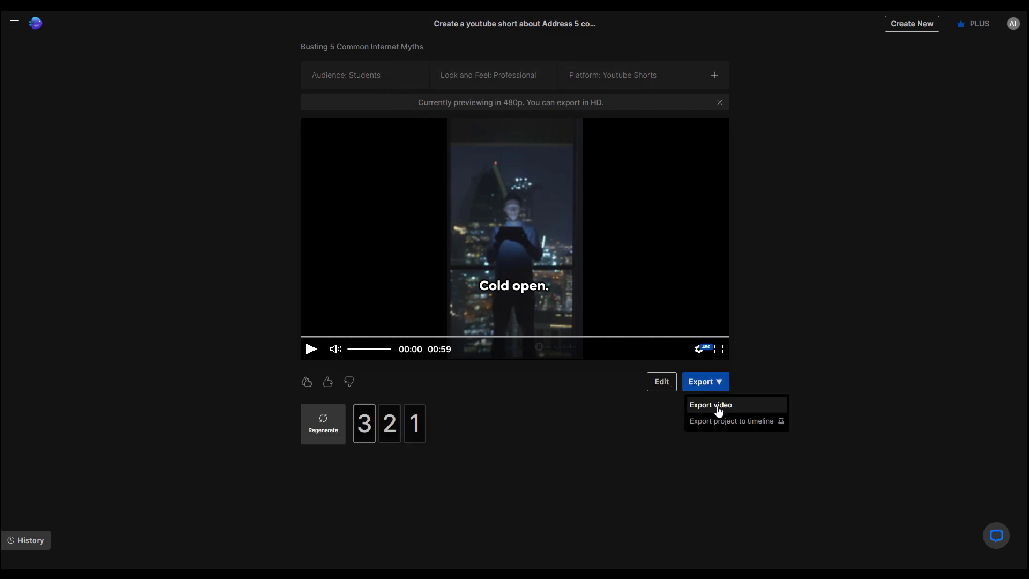
mouse_move(699, 423)
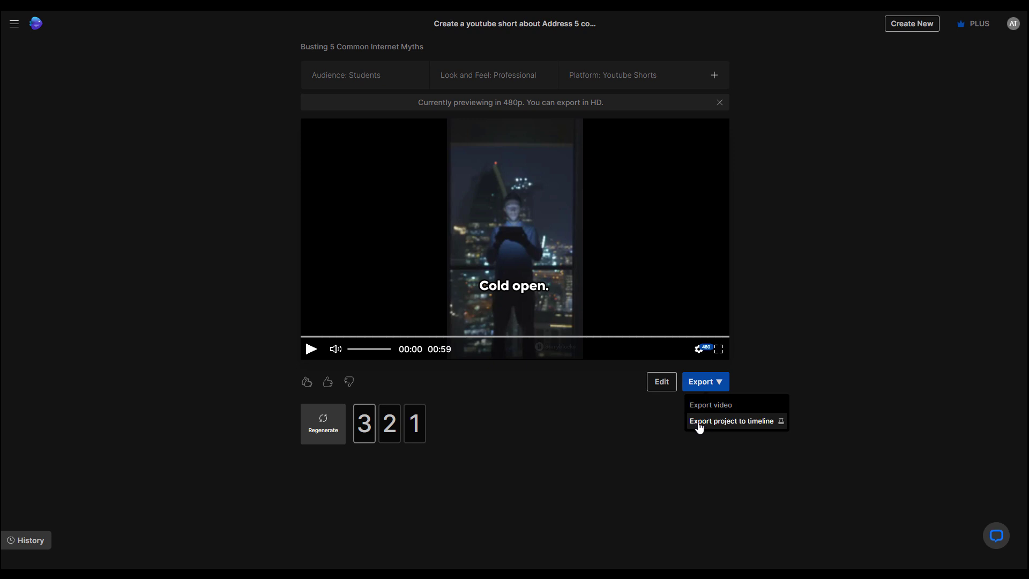
mouse_move(749, 423)
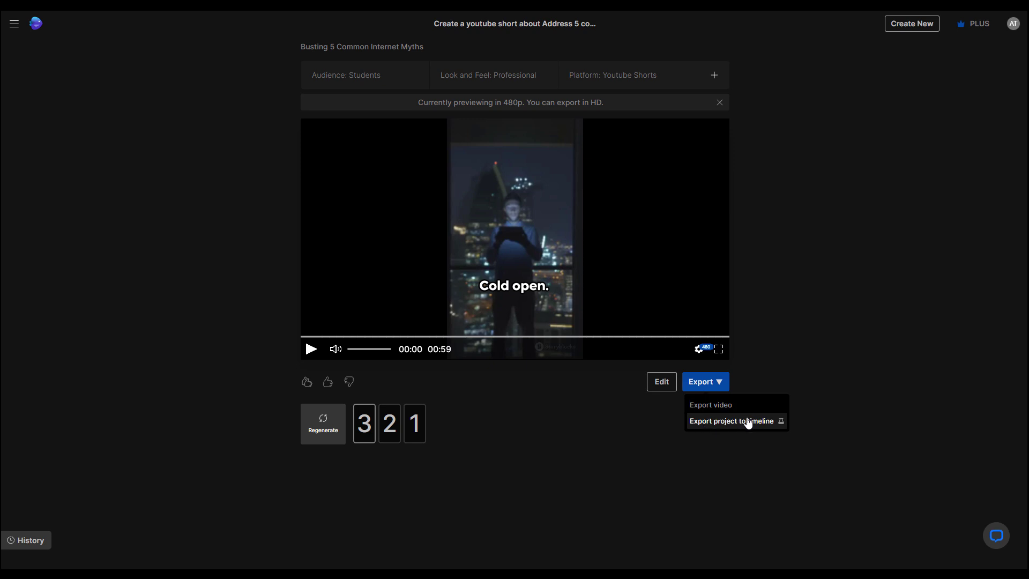
mouse_move(753, 414)
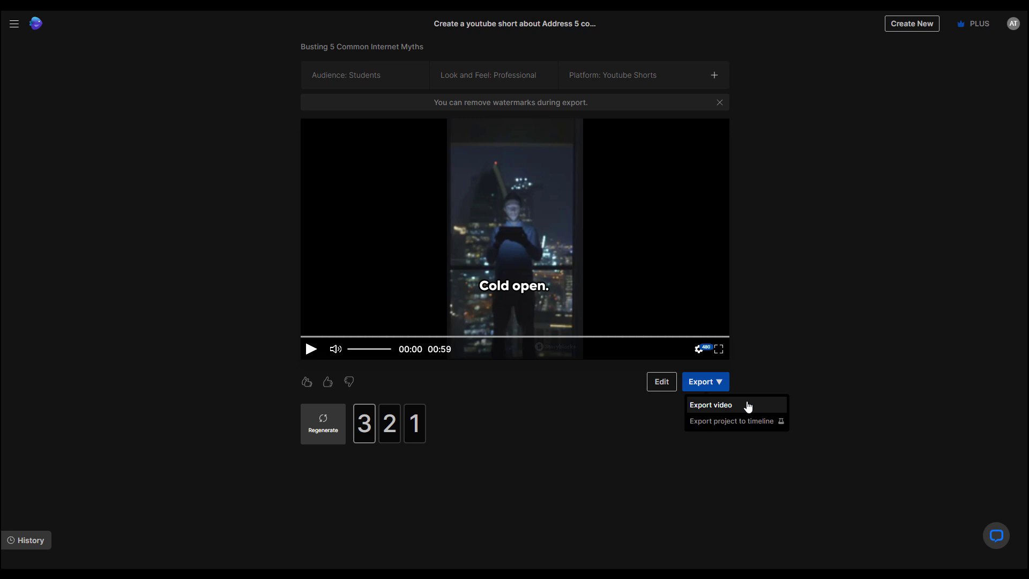
mouse_move(737, 412)
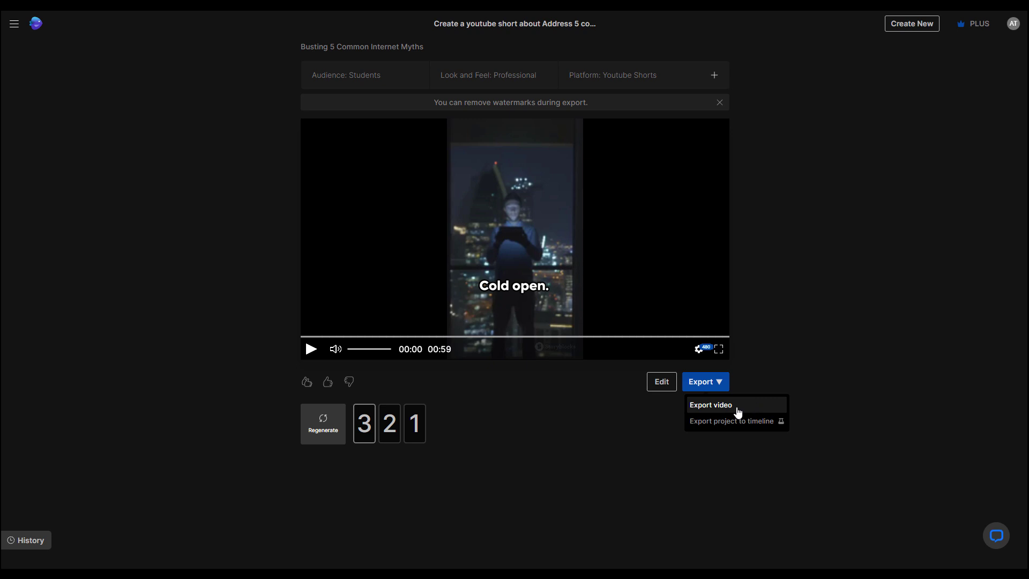
Export the internet-myths video at 1080p with No watermarks and None branding
click(711, 405)
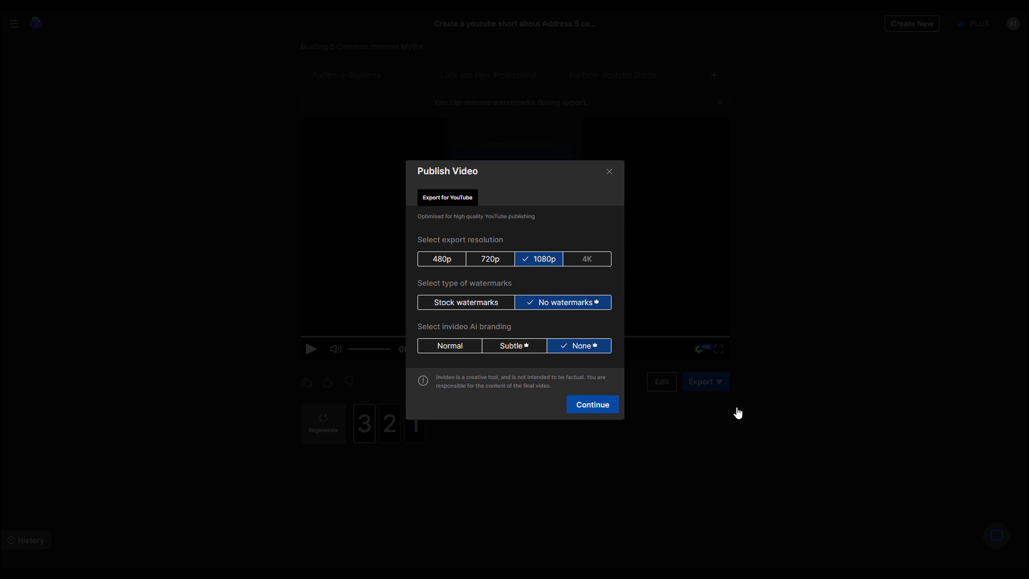
mouse_move(489, 258)
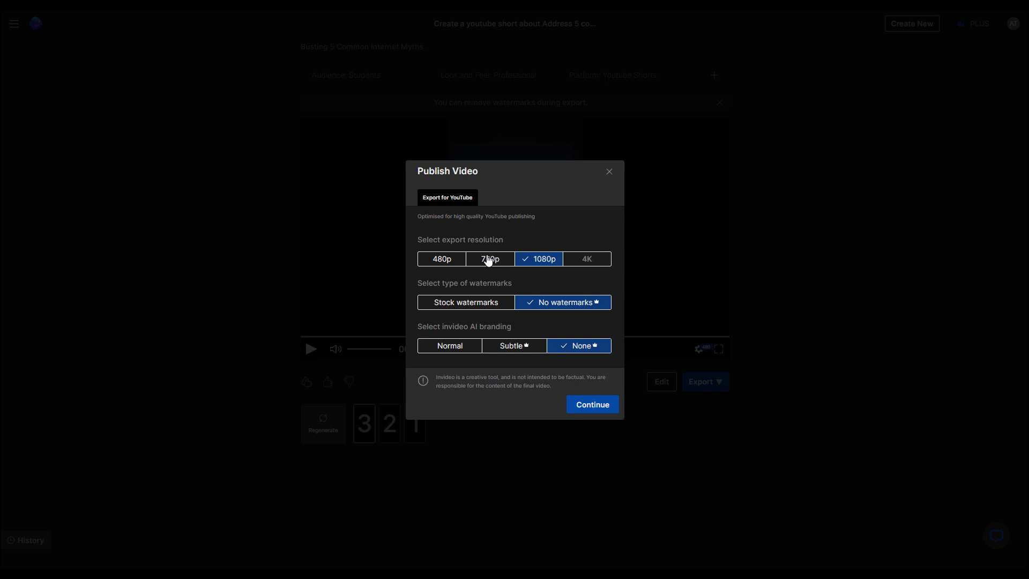
mouse_move(554, 312)
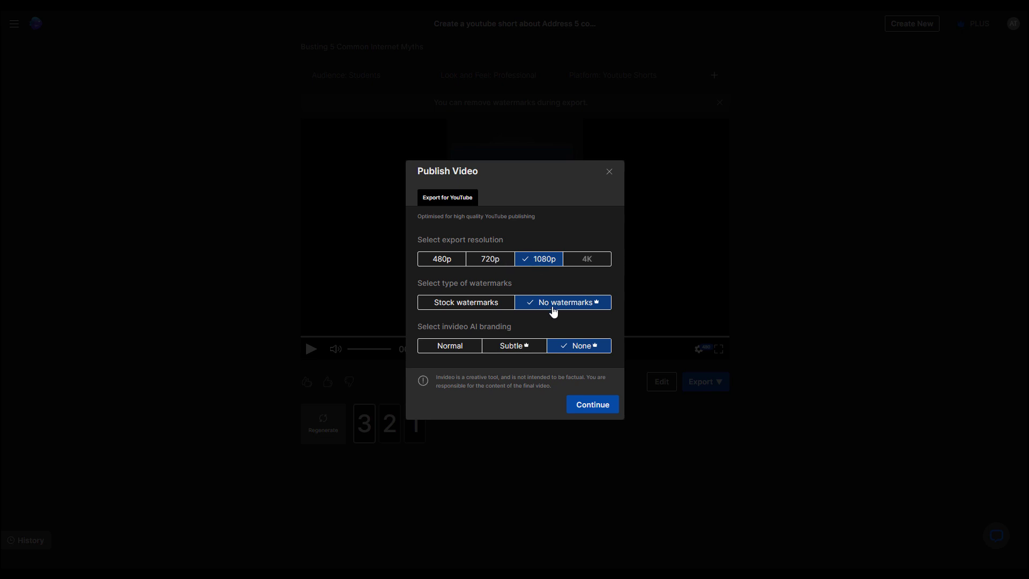
mouse_move(558, 353)
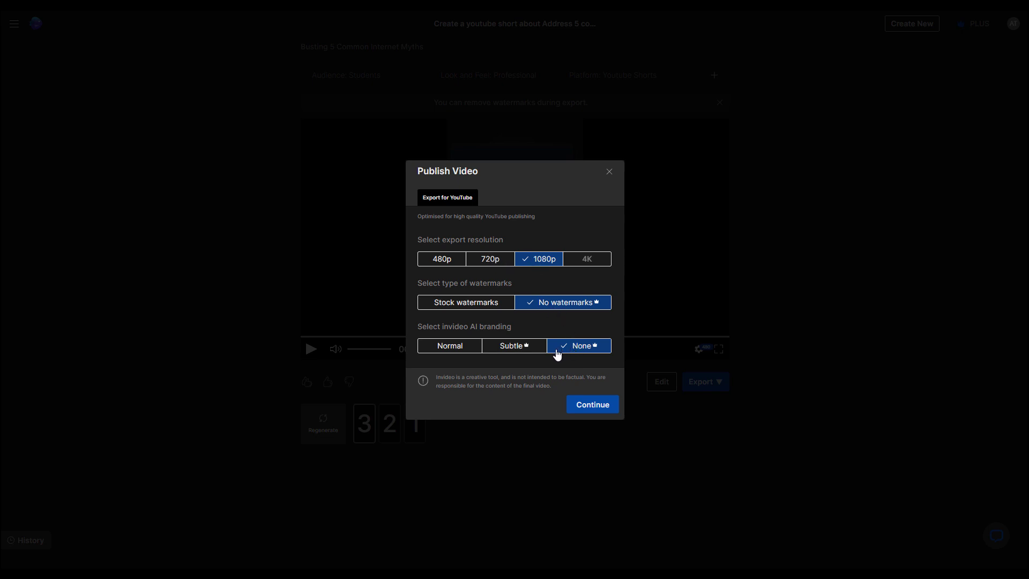
click(592, 404)
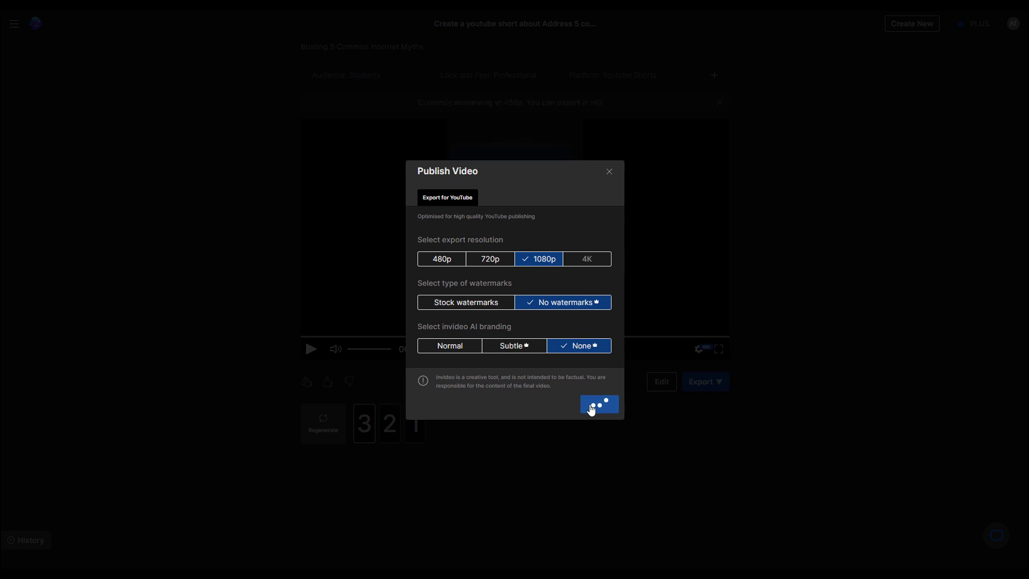
Download the finished Busting 5 Common Internet Myths video and copy its private share link
click(598, 404)
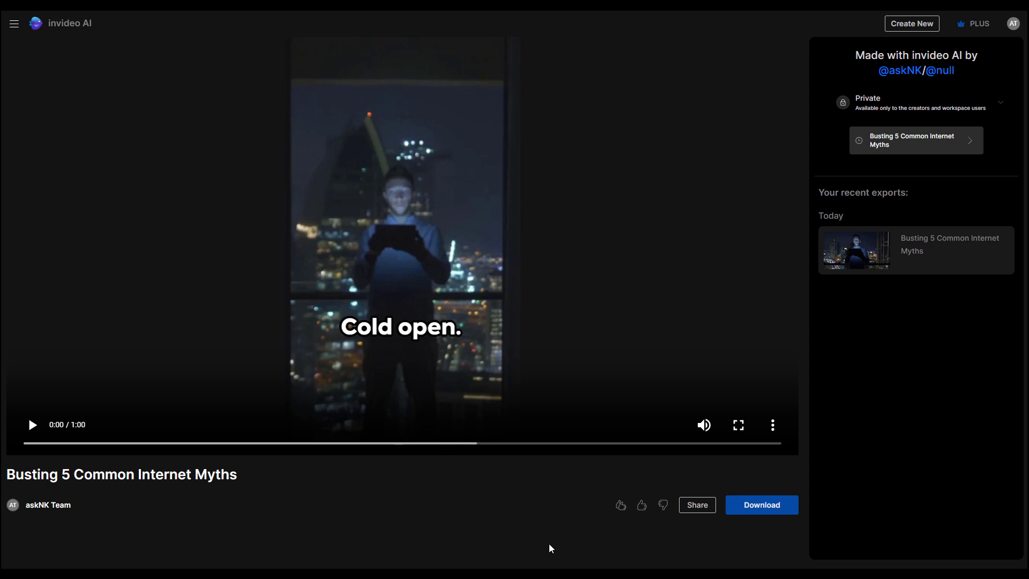
mouse_move(539, 540)
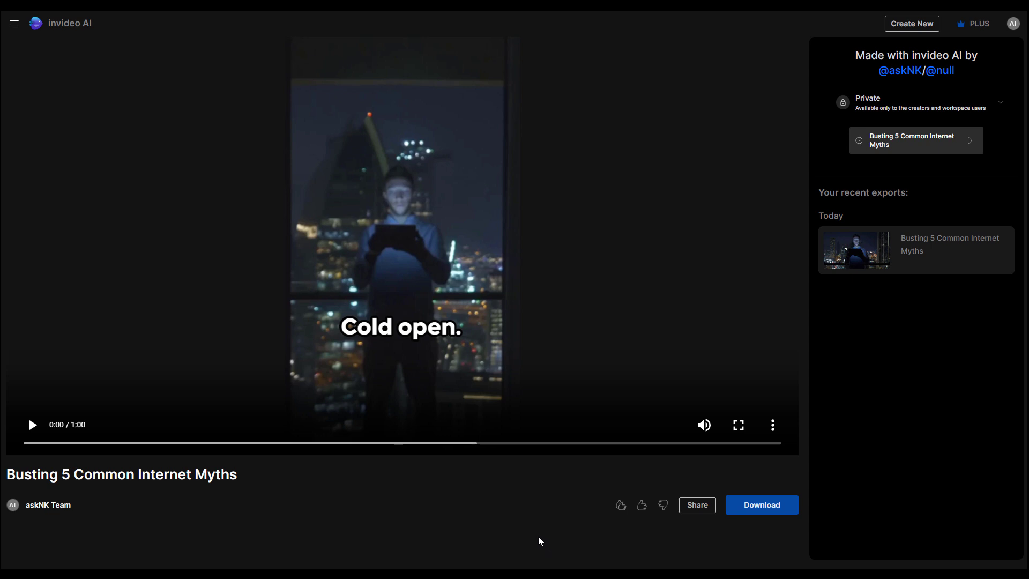
mouse_move(761, 505)
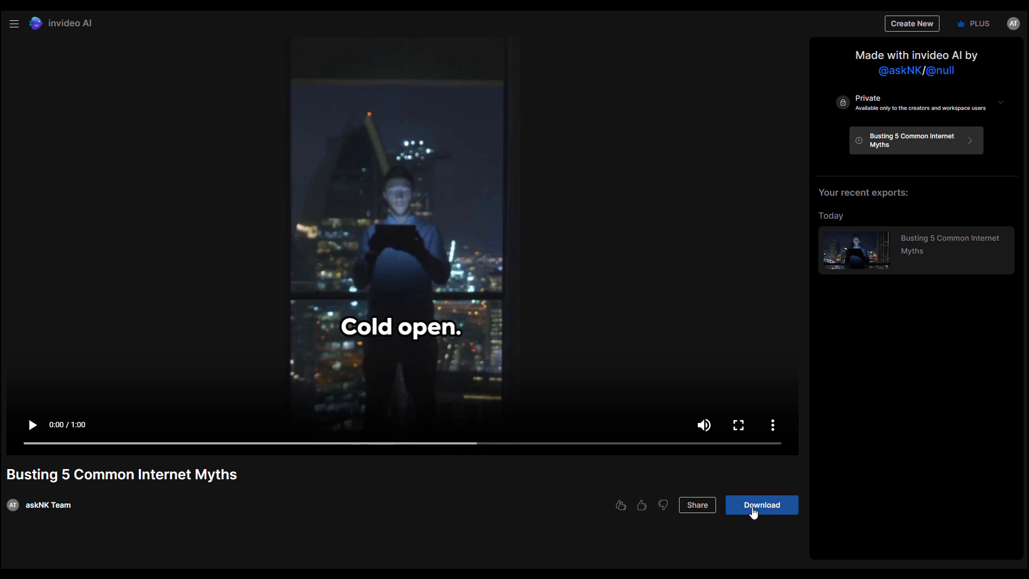
click(697, 505)
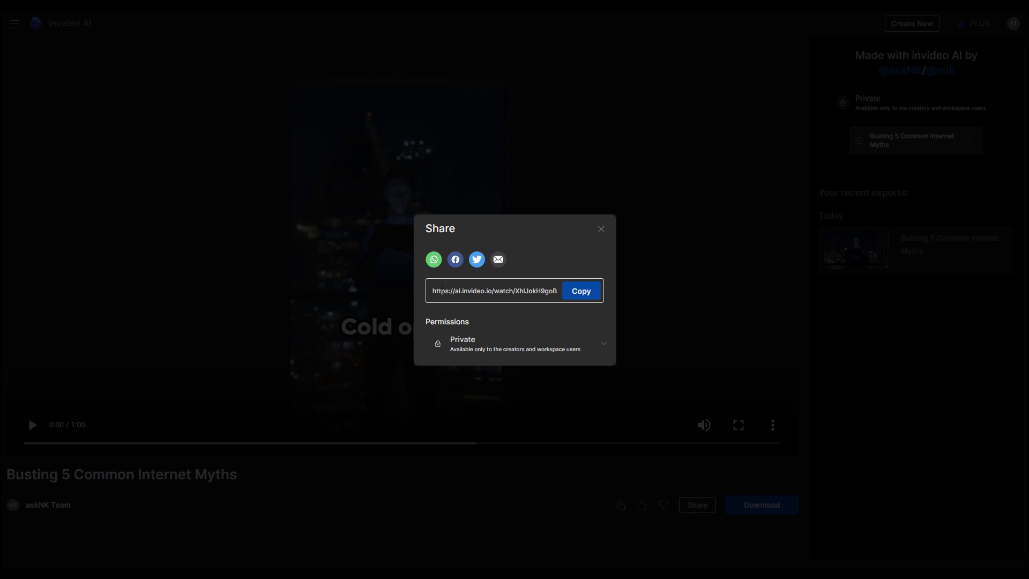
click(580, 290)
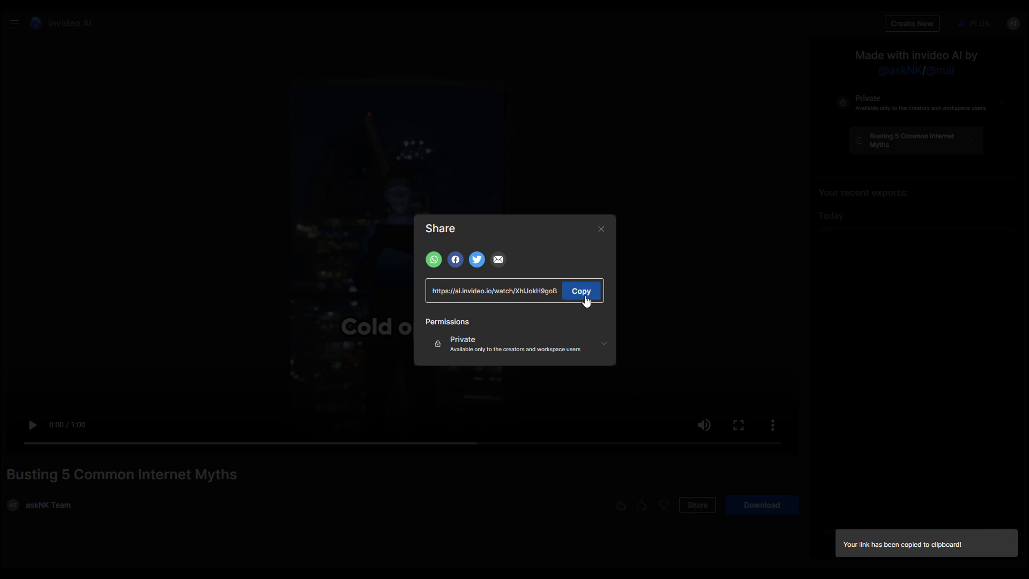
mouse_move(592, 489)
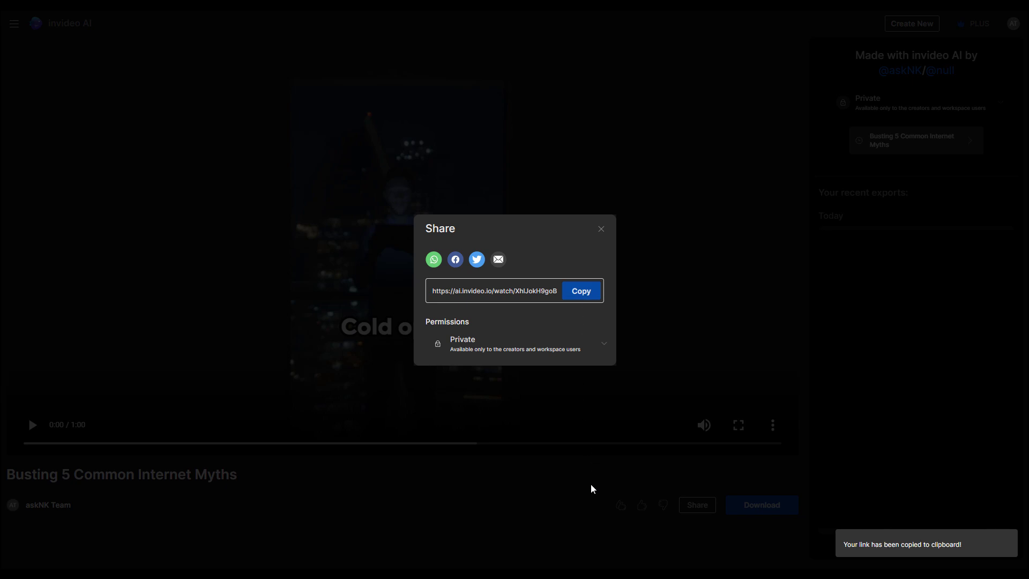
From the home page, start a new AI video using the Youtube explainer workflow
click(37, 25)
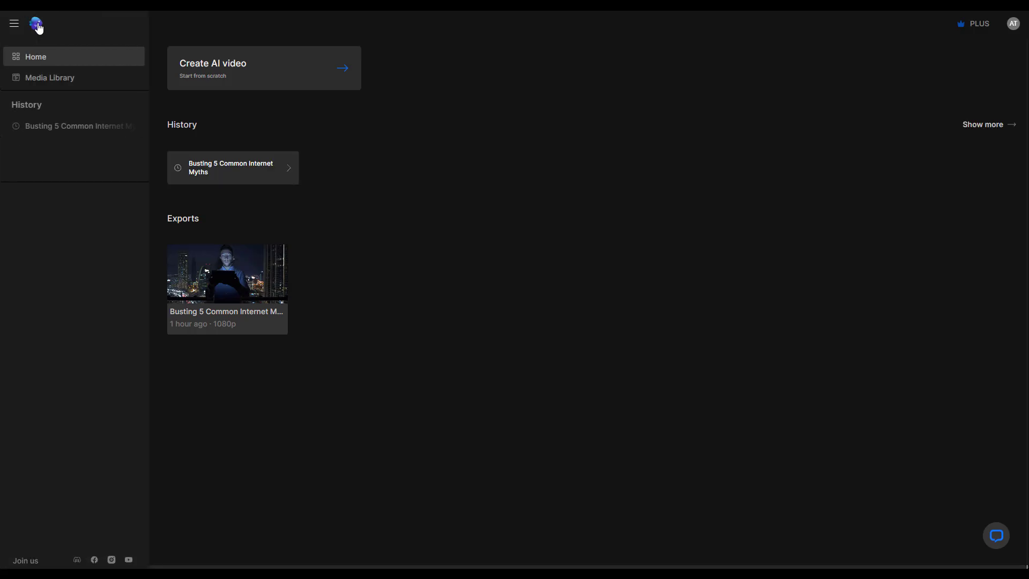
mouse_move(191, 54)
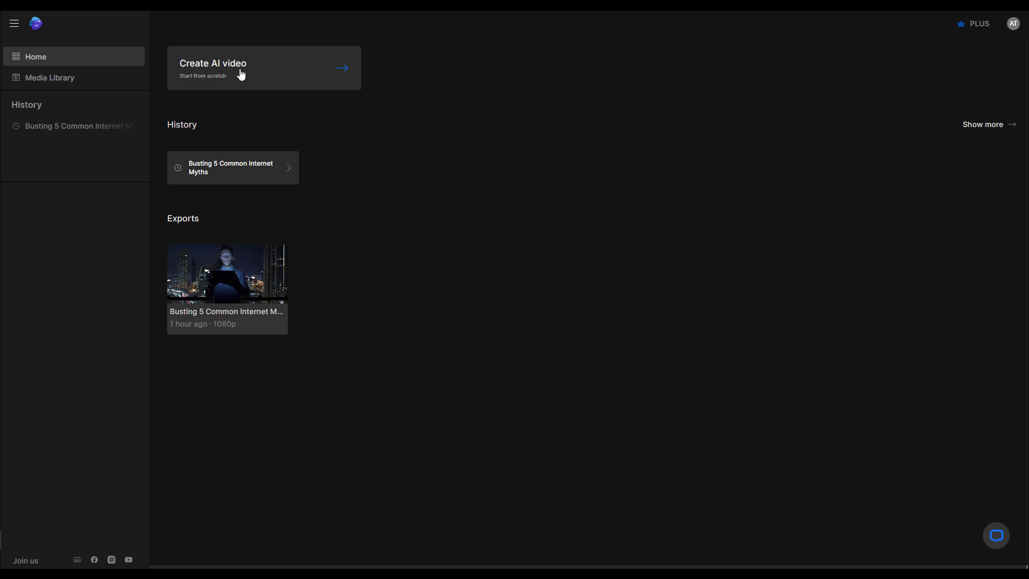
click(263, 68)
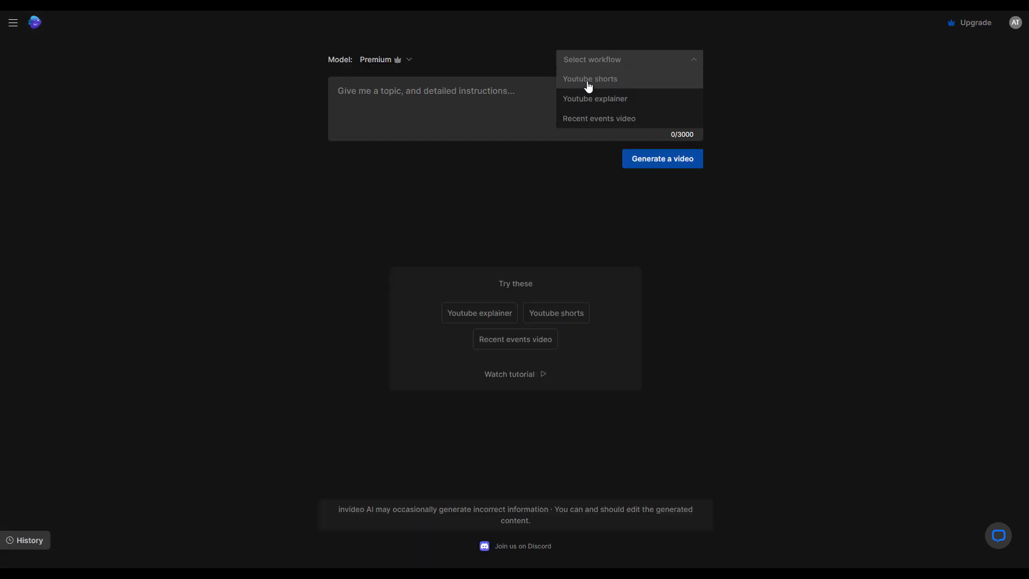
mouse_move(623, 106)
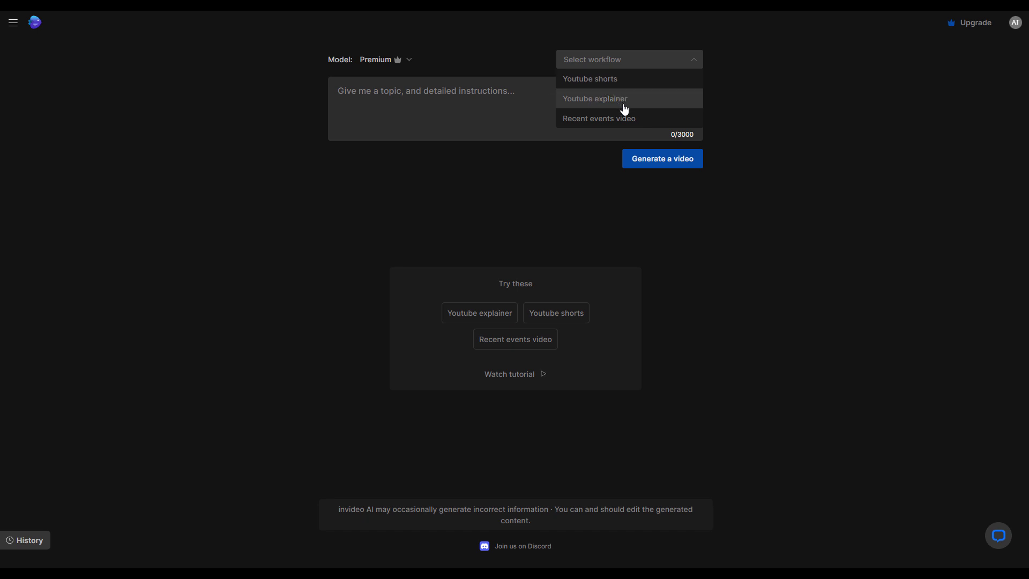
click(594, 98)
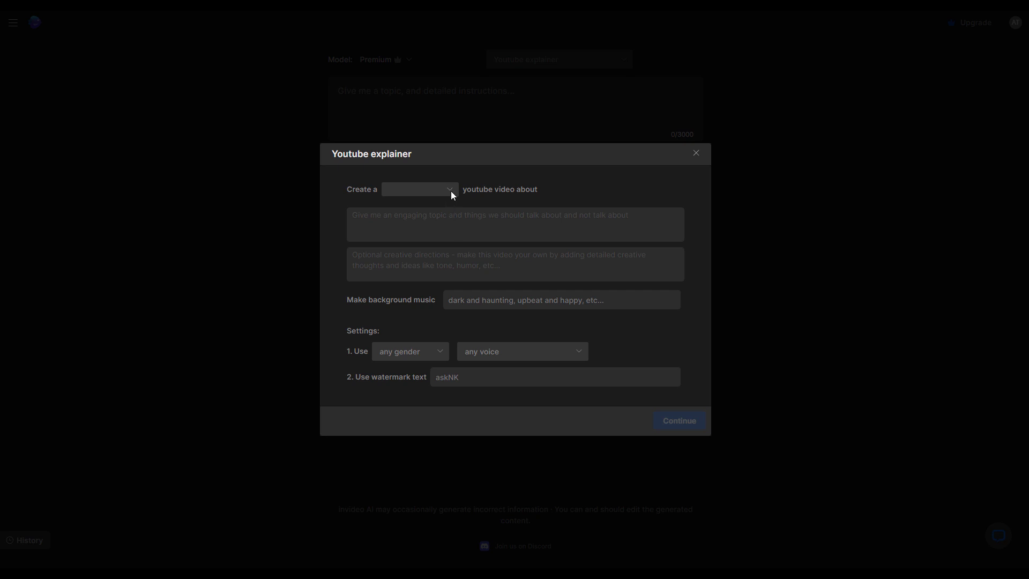
Request a 5-minute explainer 'The Future of Remote Working for Artists' with tailored directions and uplifting music, then continue
click(419, 188)
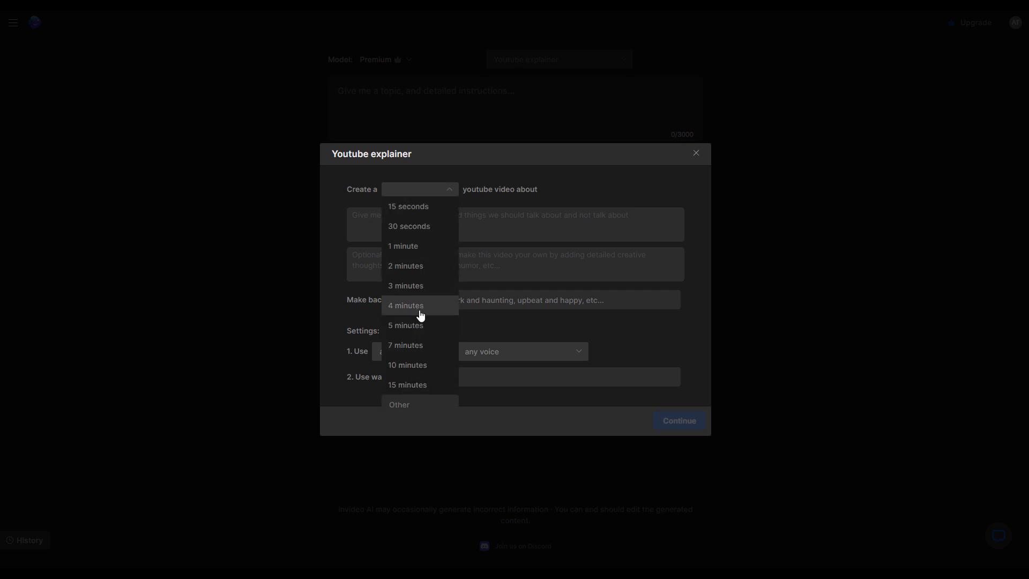
mouse_move(420, 266)
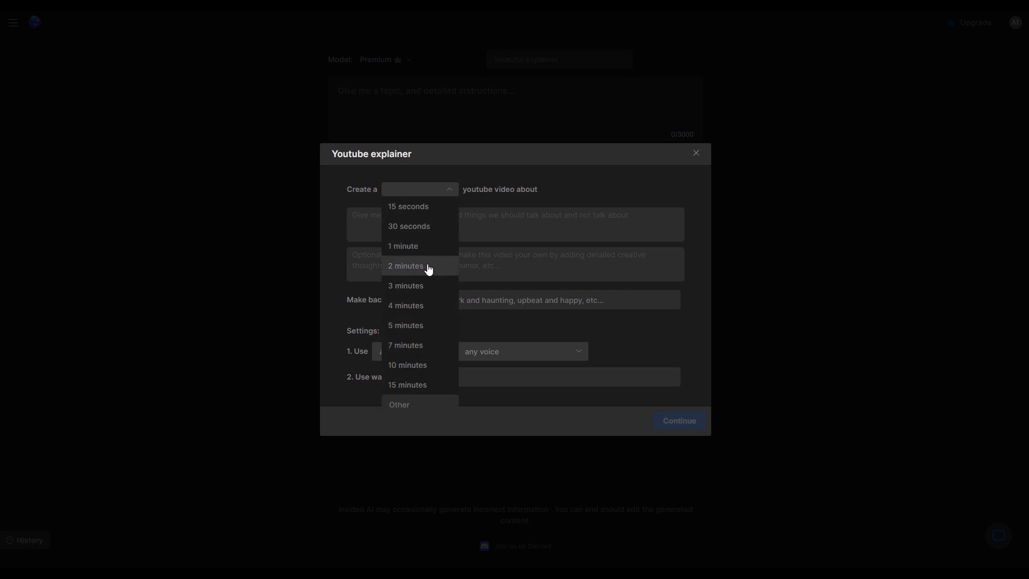
mouse_move(420, 344)
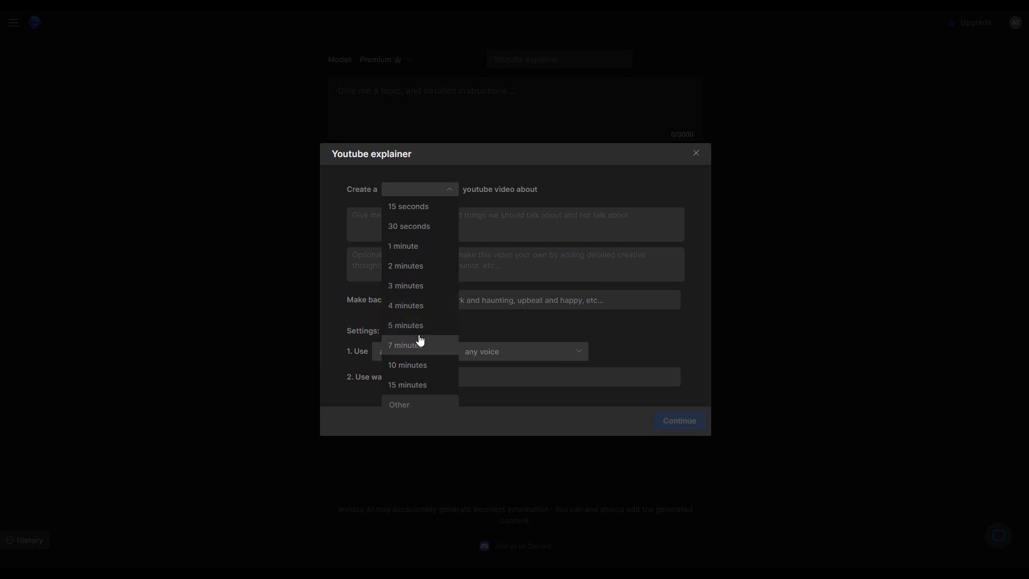
click(405, 325)
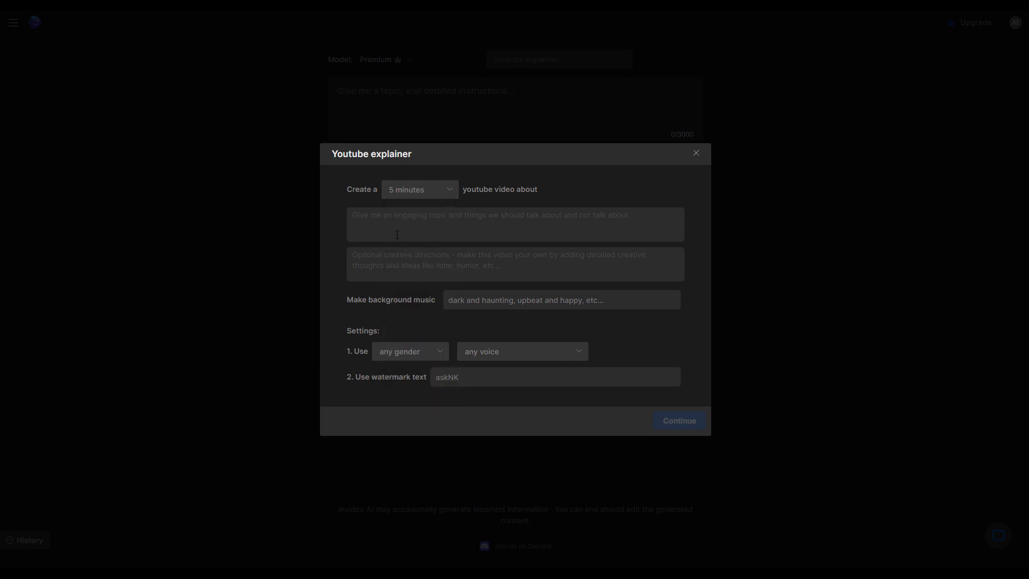
text(The Future of Remote Working for Artists)
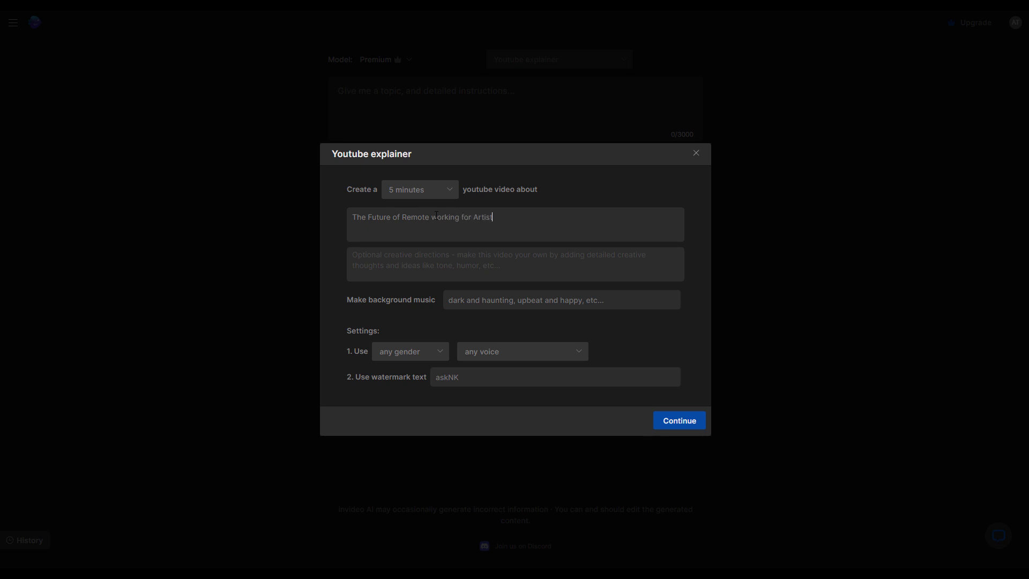
text(Make this video pretty tailored to all forms of art)
click(562, 300)
text(cinematic and up)
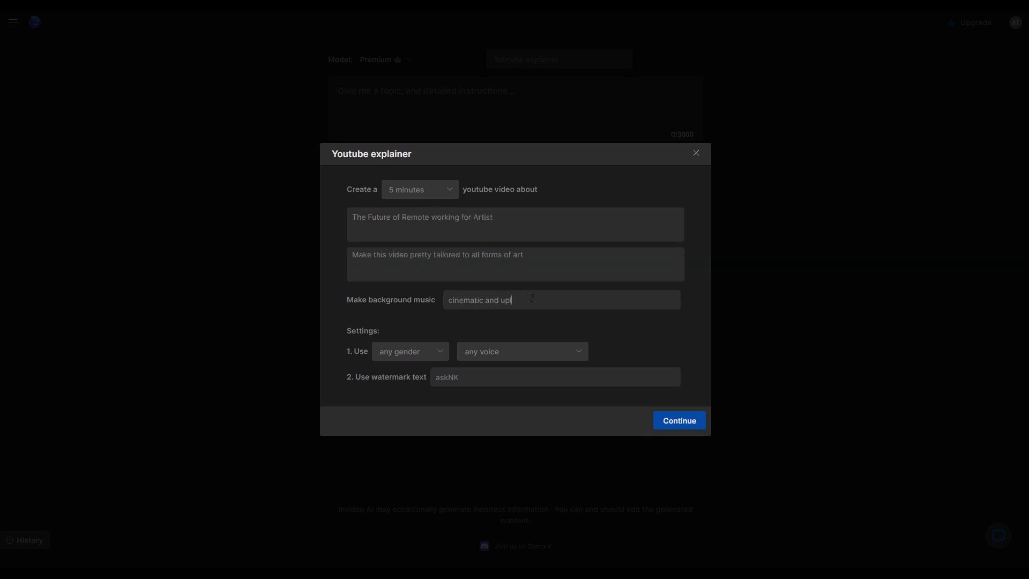
text(lifting)
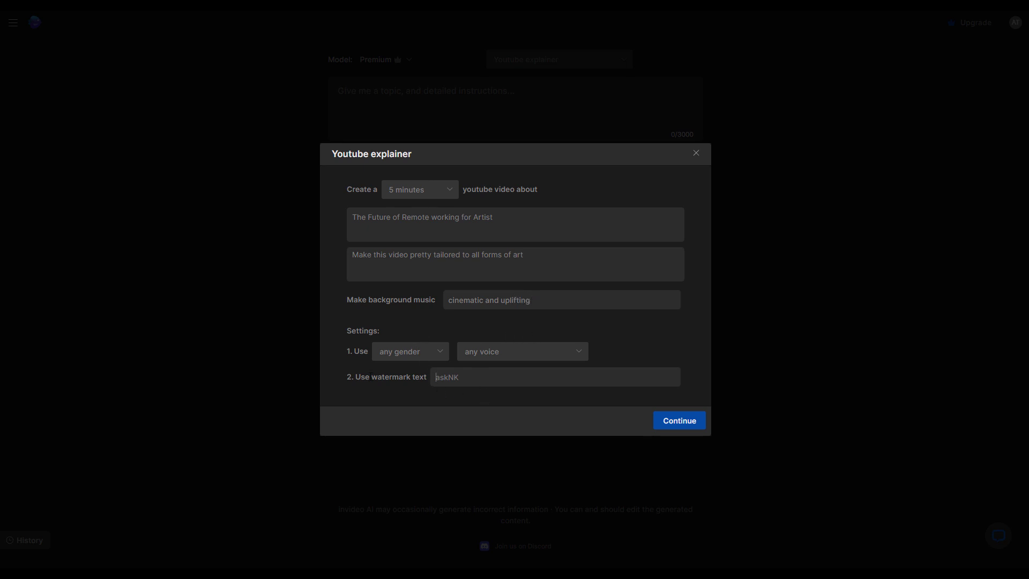
mouse_move(453, 394)
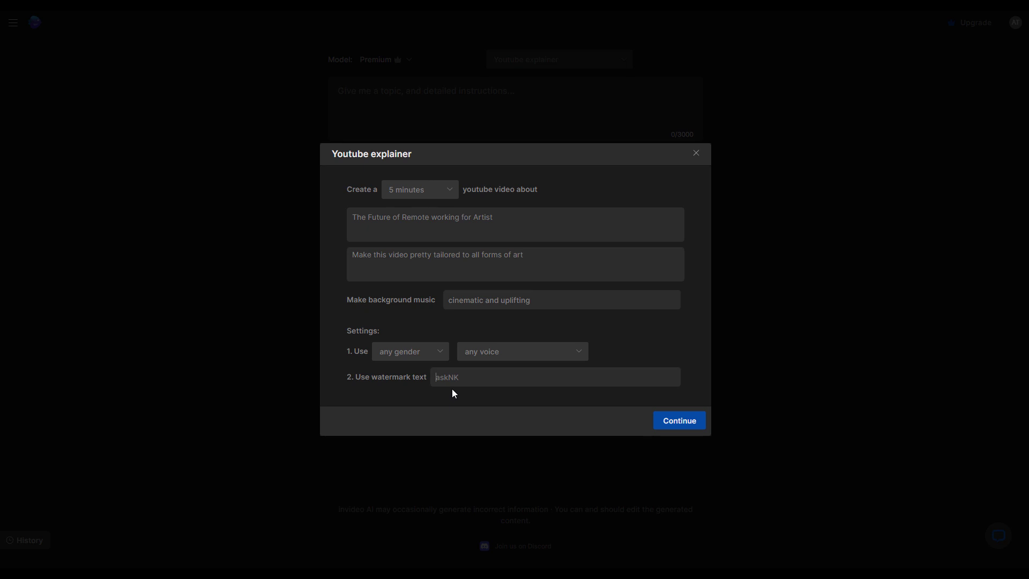
text(askNK)
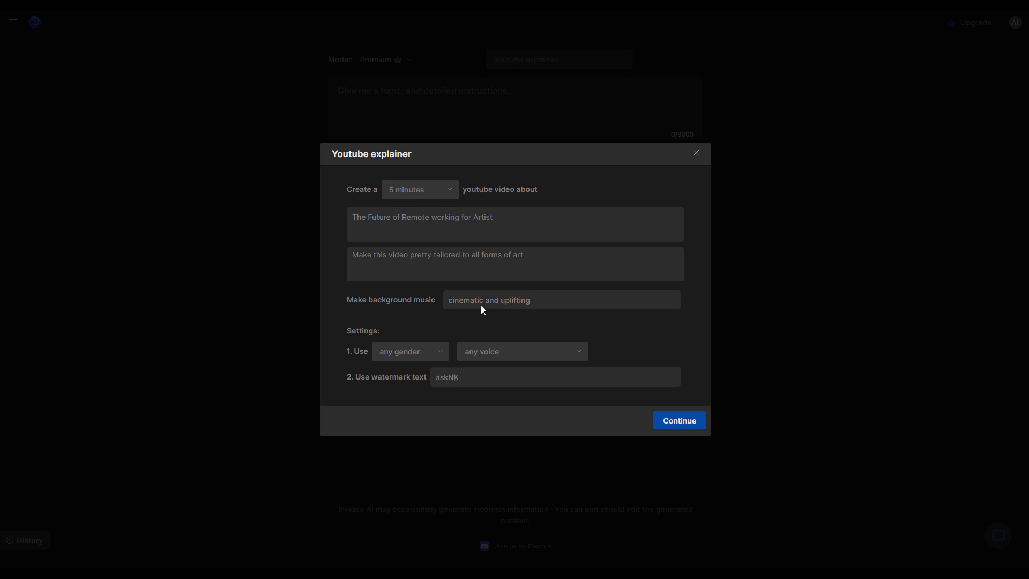
click(419, 189)
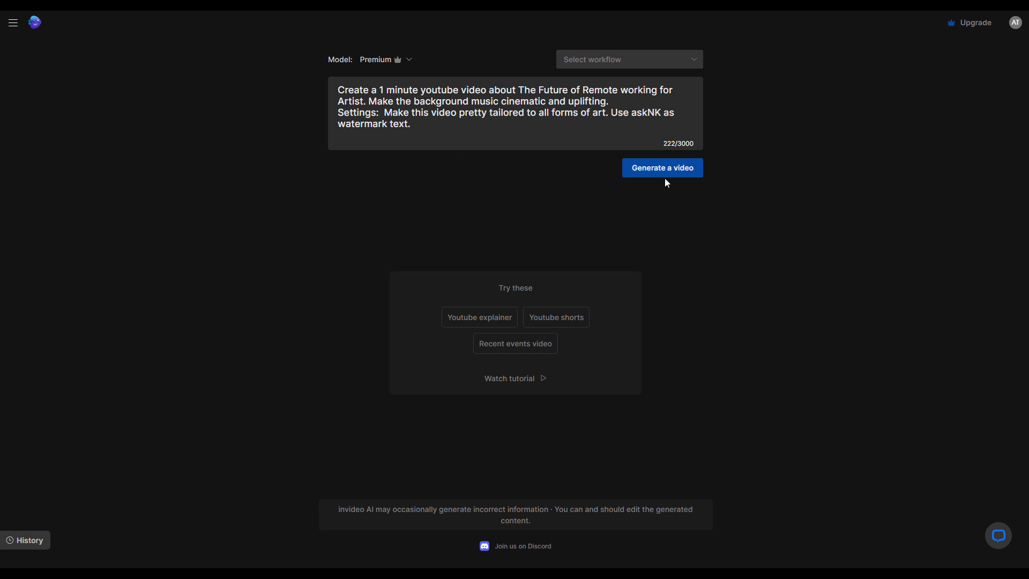
Generate the remote-work-for-artists explainer and regenerate an alternative version of it
click(661, 168)
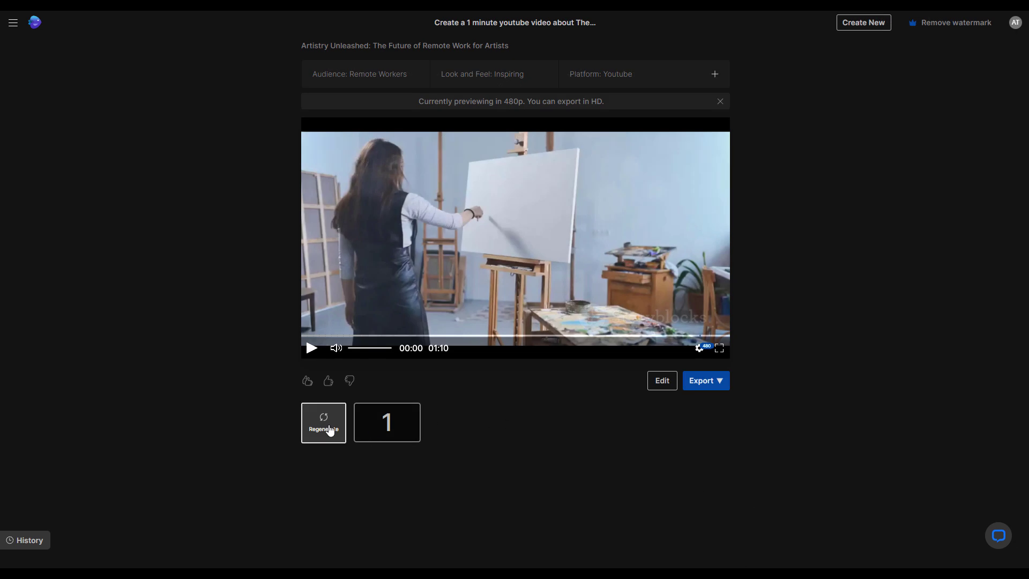
click(324, 422)
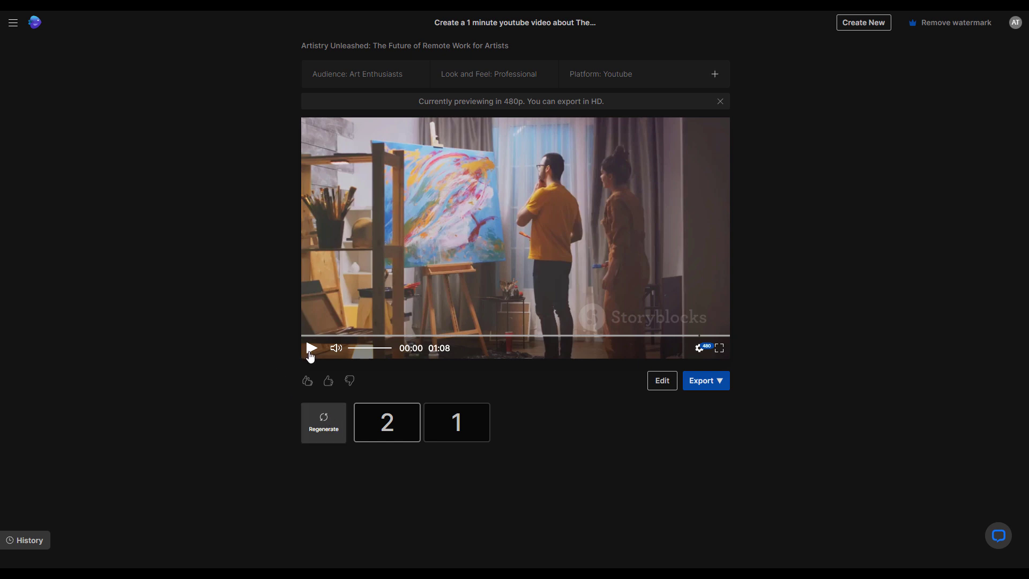
Preview version 2 and version 1 of 'Artistry Unleashed' in the player
click(311, 348)
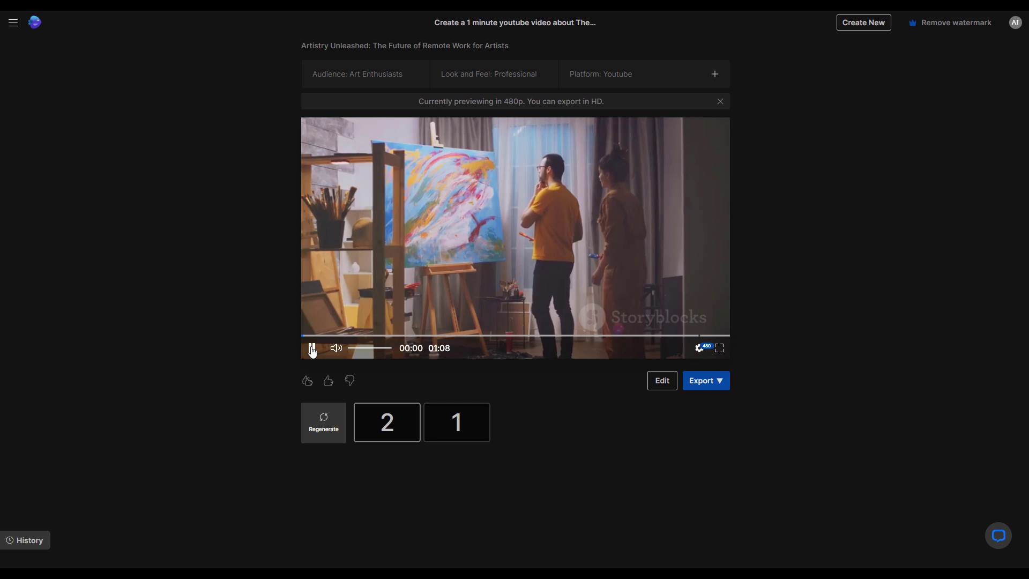
click(311, 348)
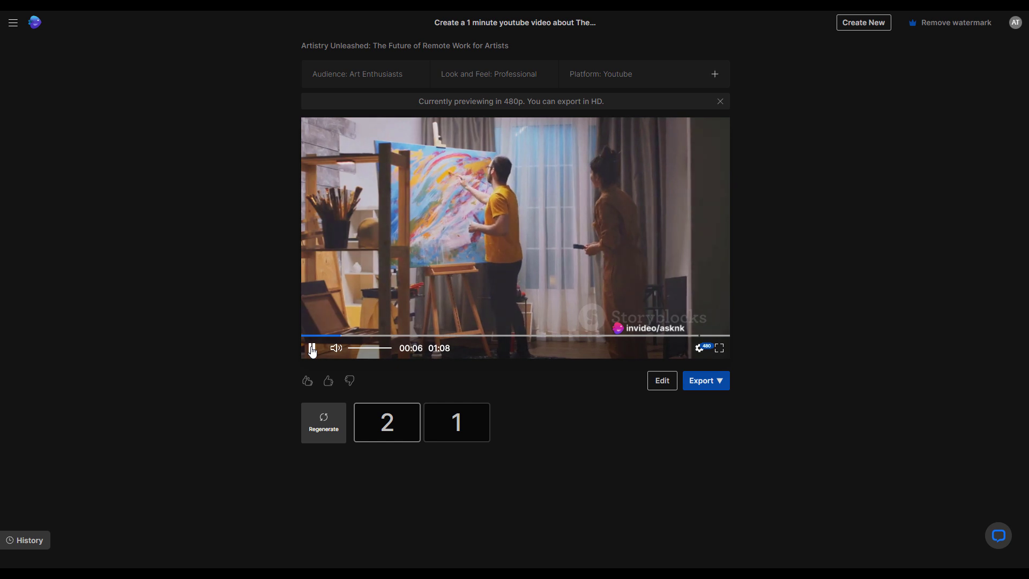
click(311, 348)
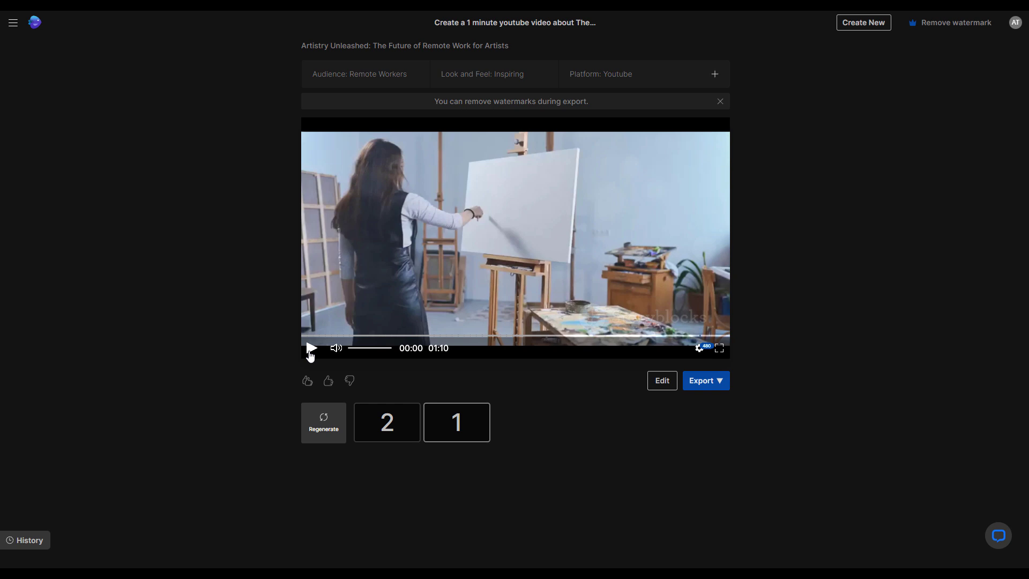
click(311, 347)
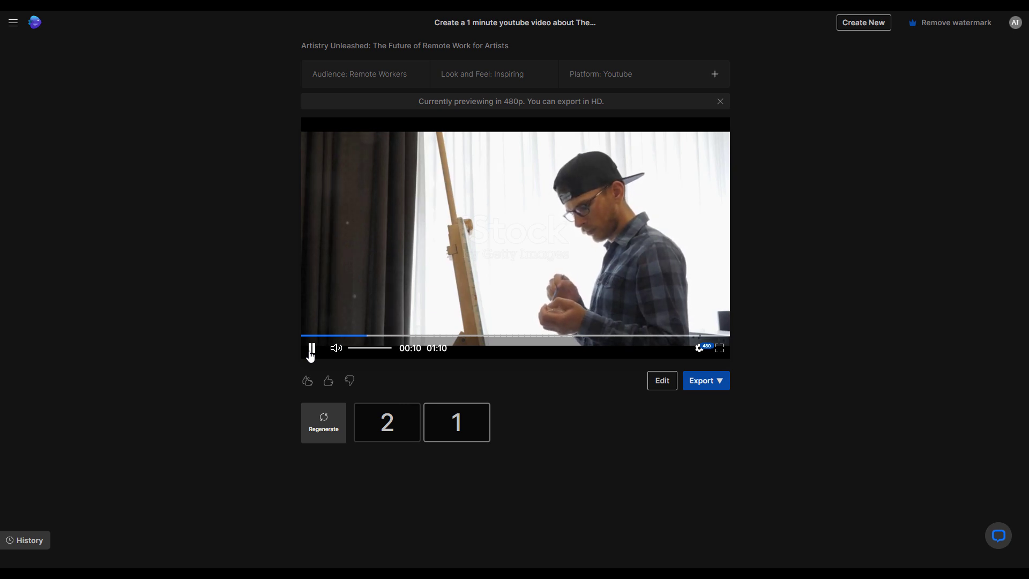
click(311, 349)
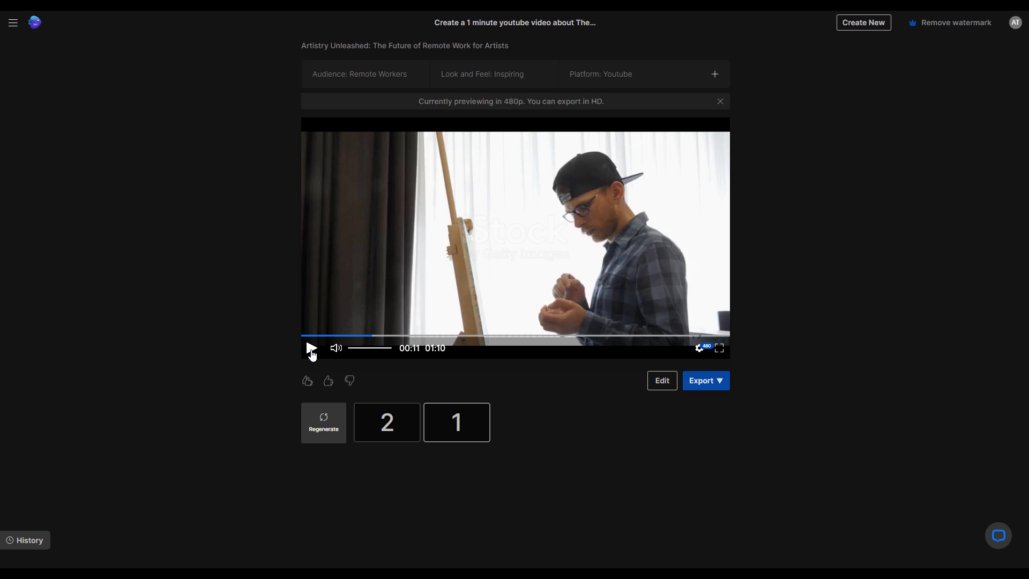
click(387, 423)
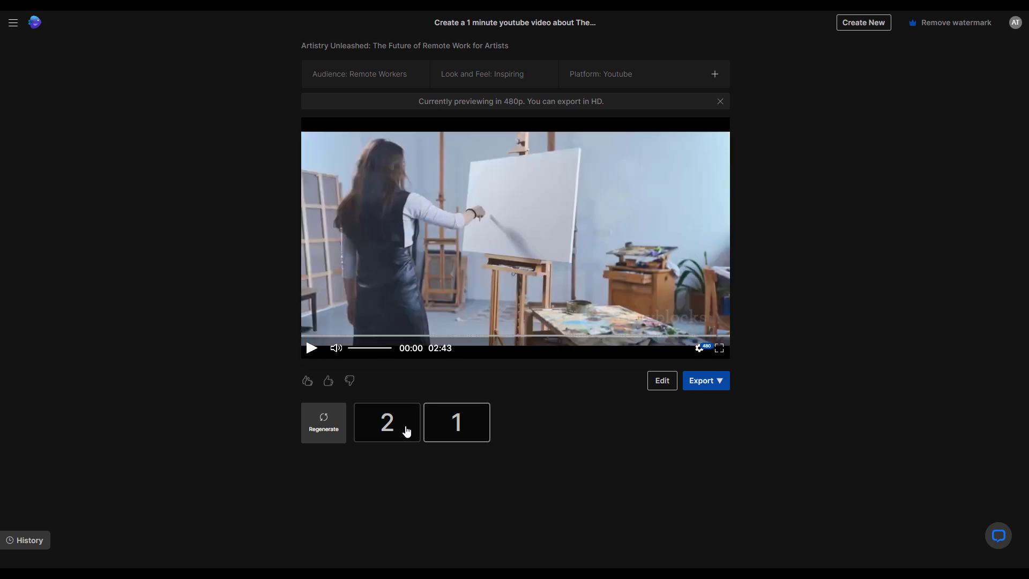
Export 'Artistry Unleashed' at 1080p with No watermarks and None branding
click(706, 380)
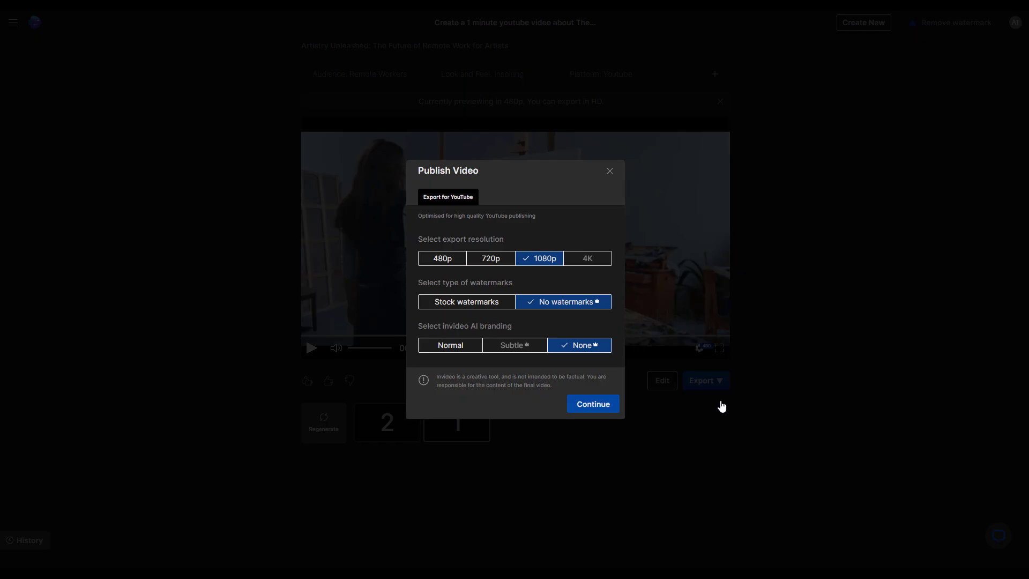
click(592, 405)
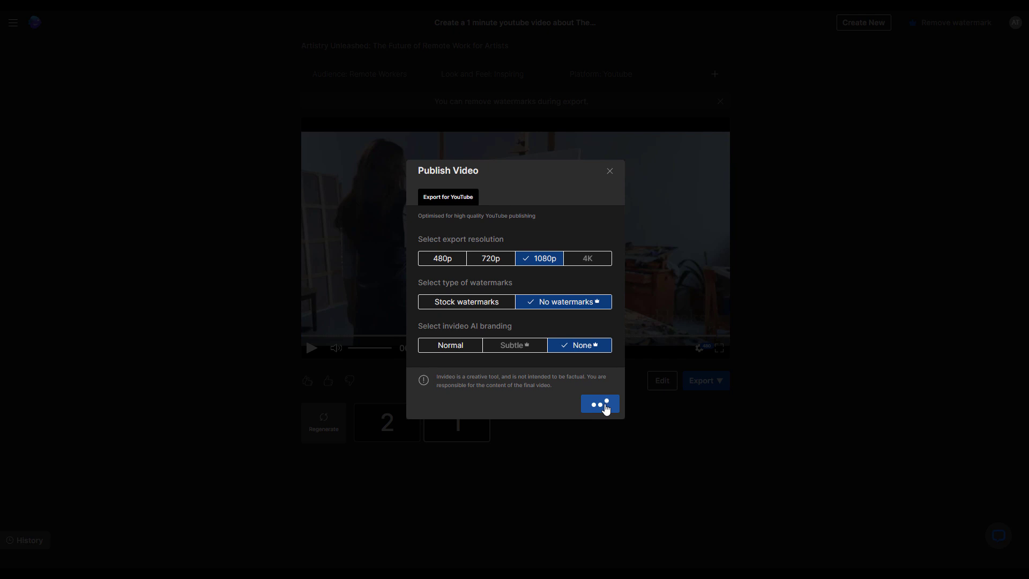
click(598, 404)
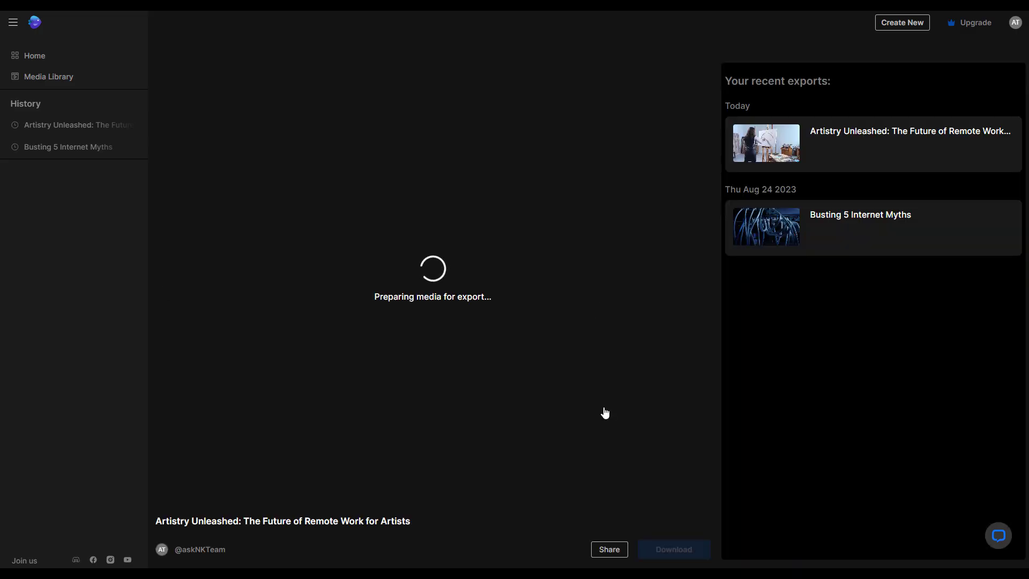